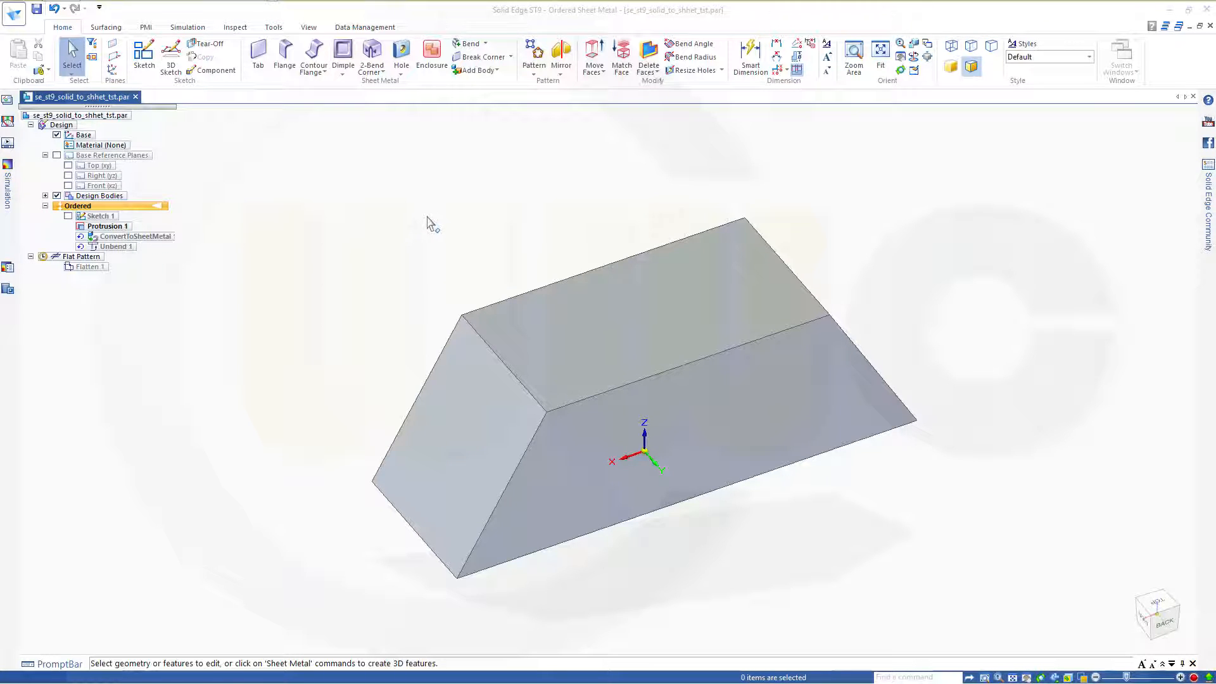
mouse_move(376, 214)
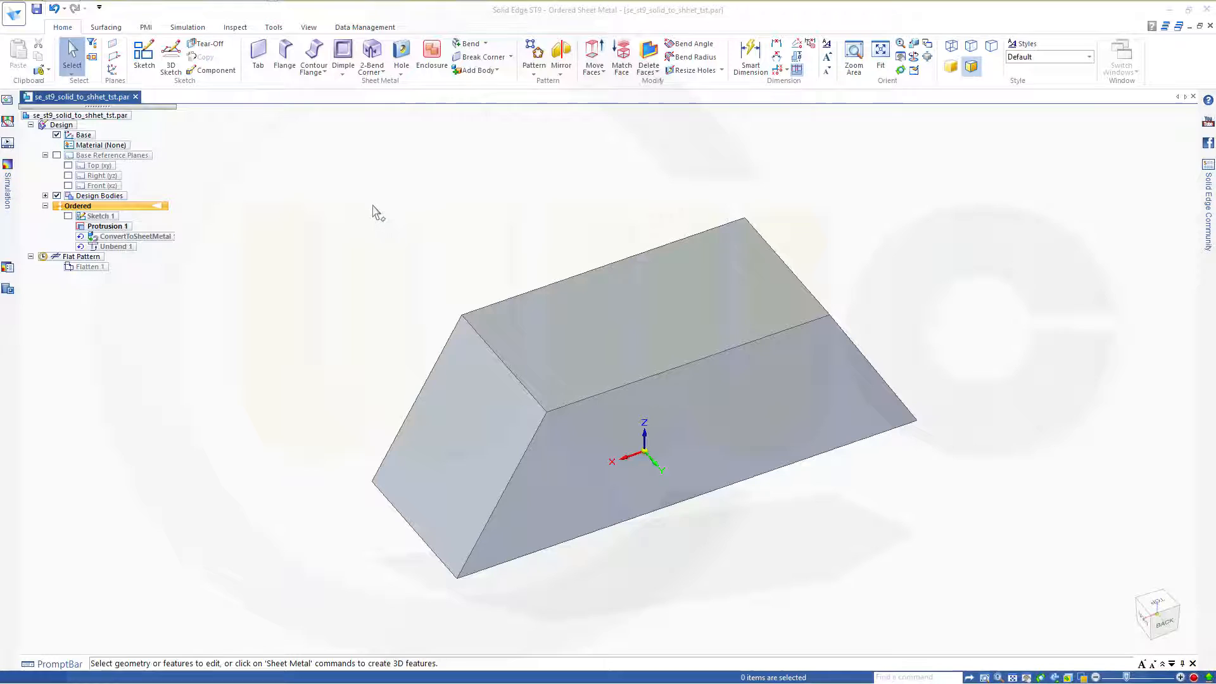
mouse_move(210, 233)
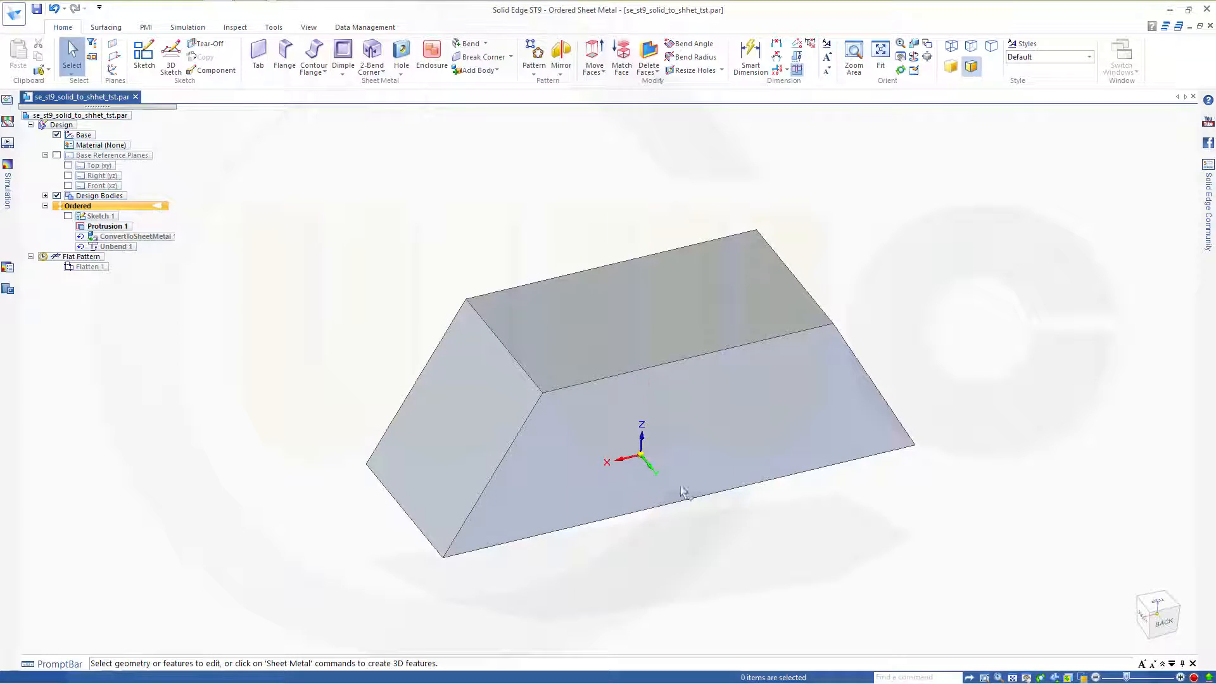
mouse_move(176, 281)
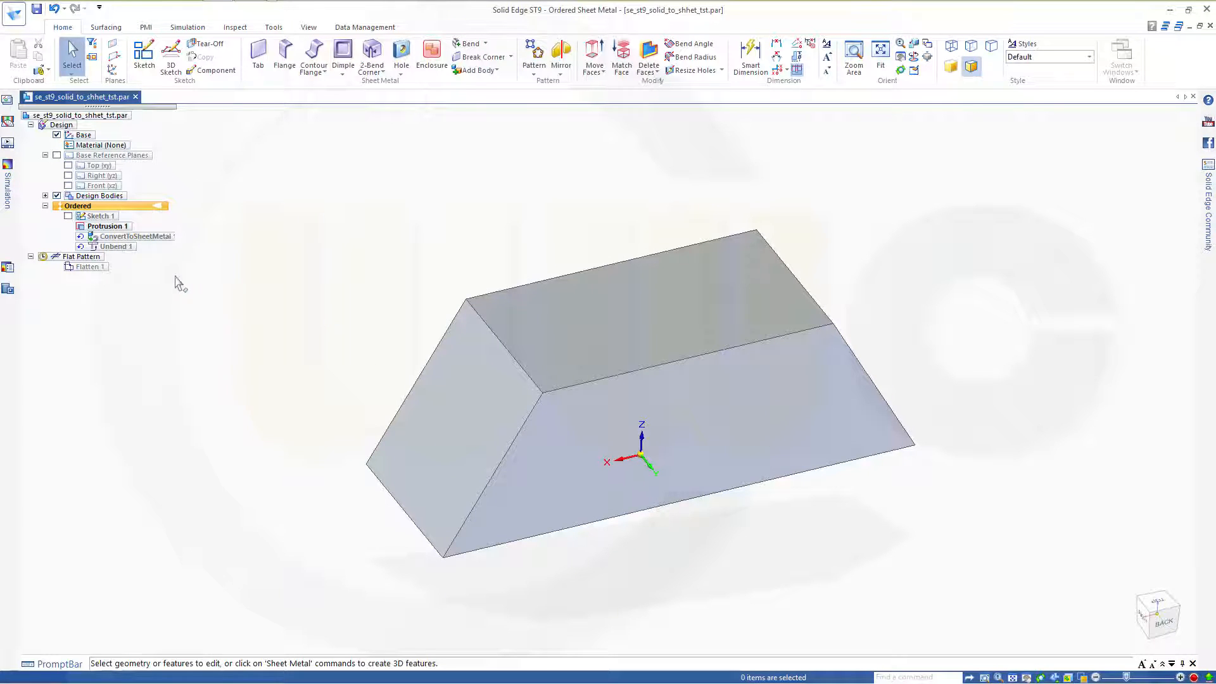
Roll the model to Unbend 1 and flatten it into the 352.61 by 147.32 pattern.
right_click(115, 245)
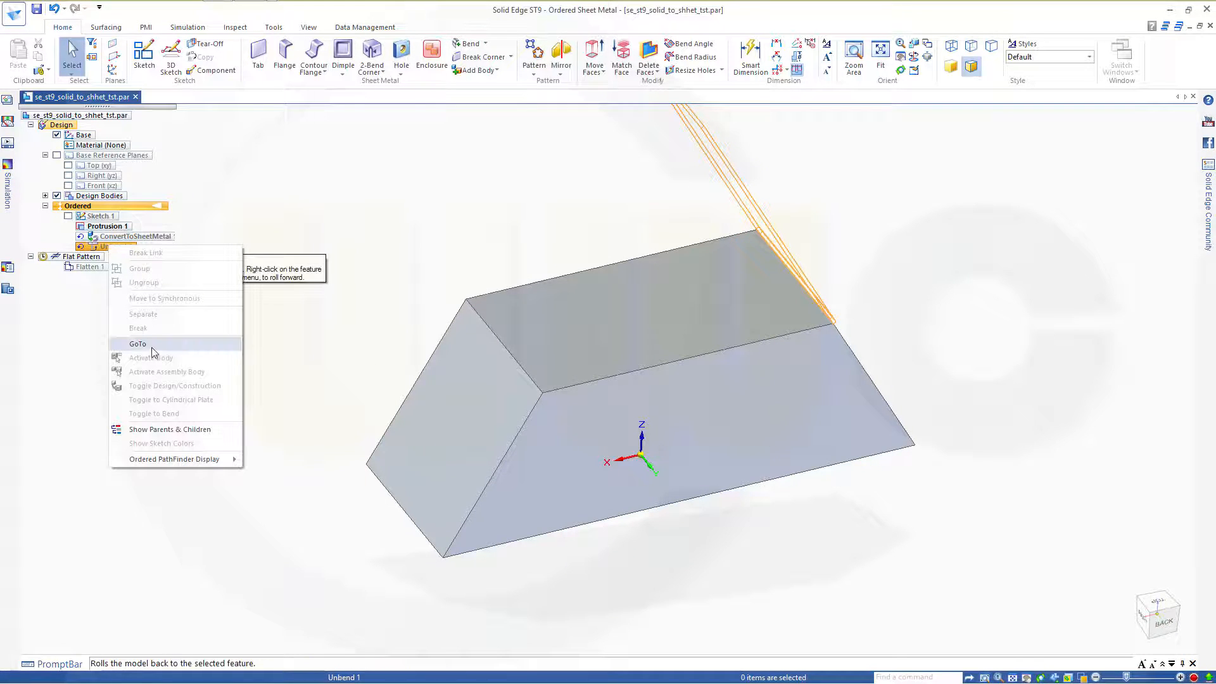
left_click(138, 343)
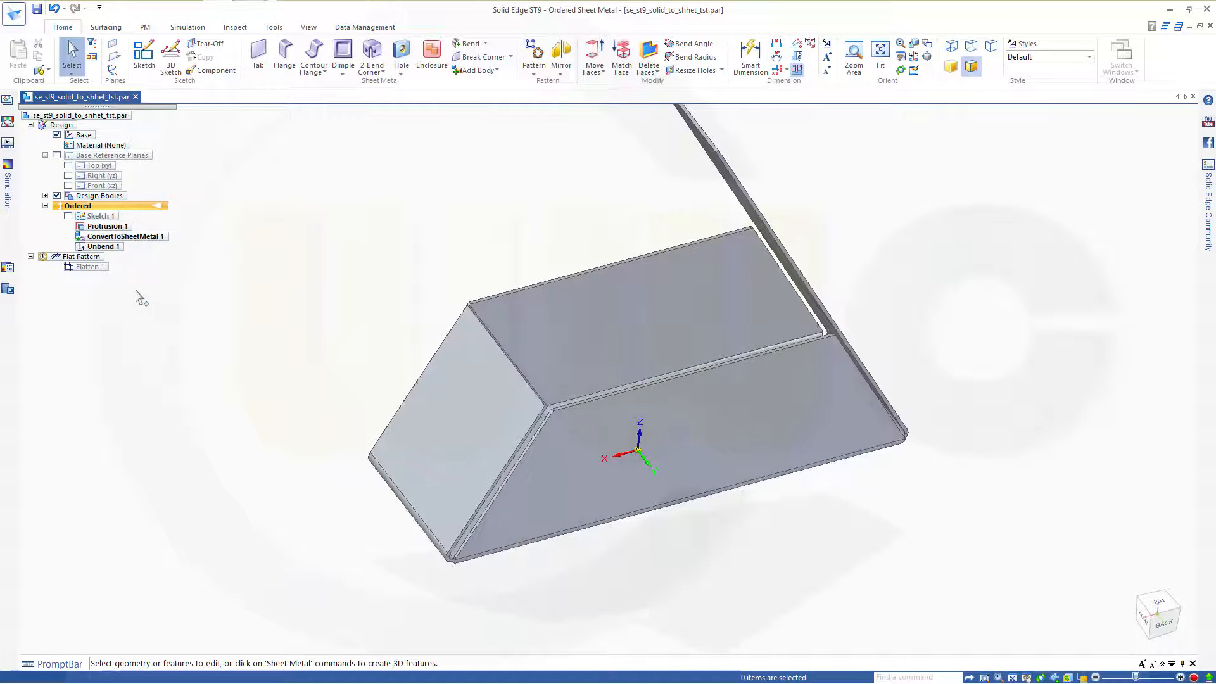
left_click(272, 27)
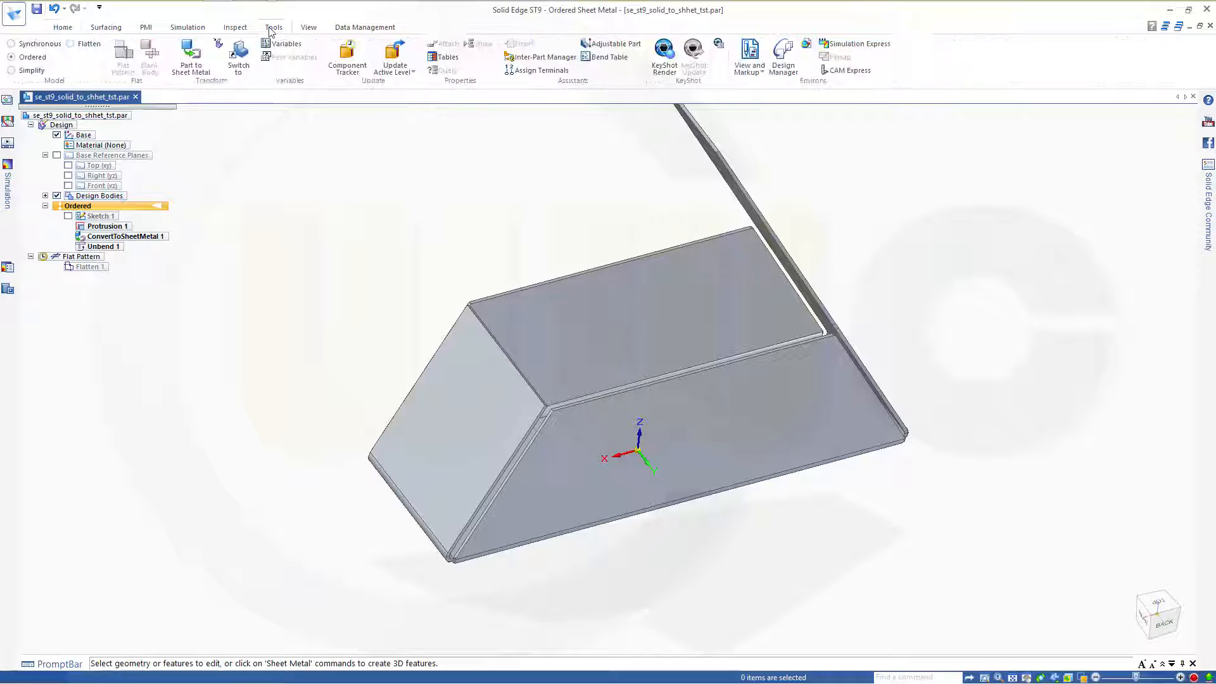
mouse_move(87, 43)
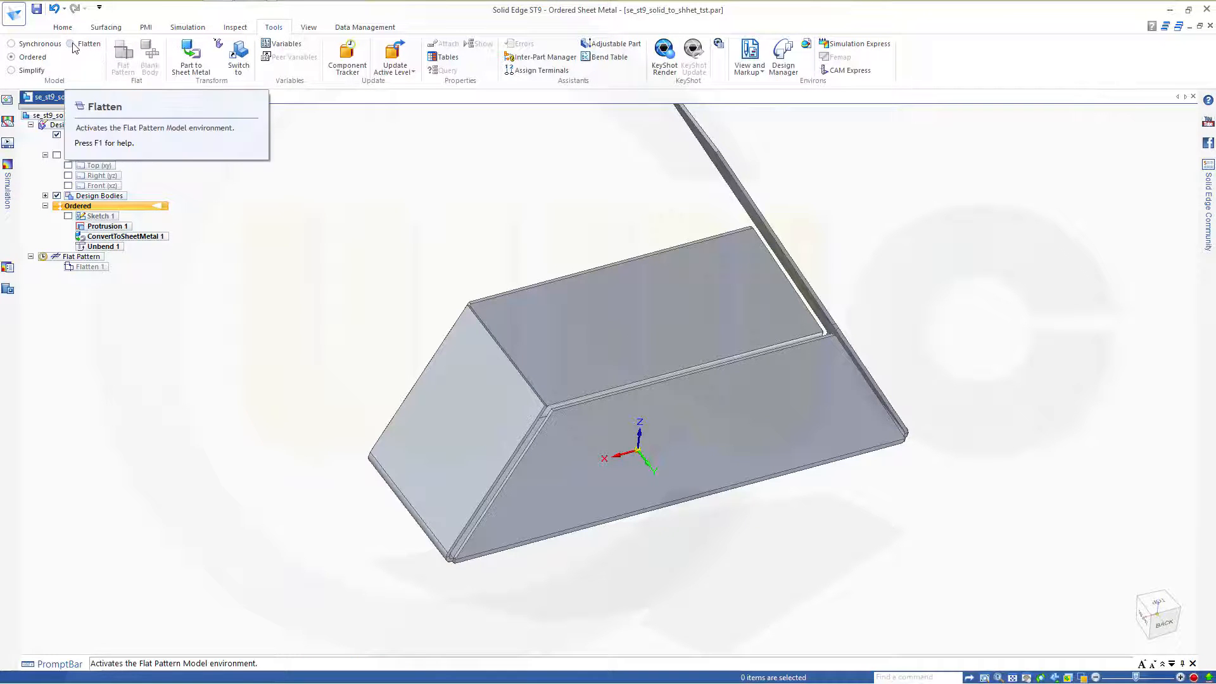
left_click(88, 44)
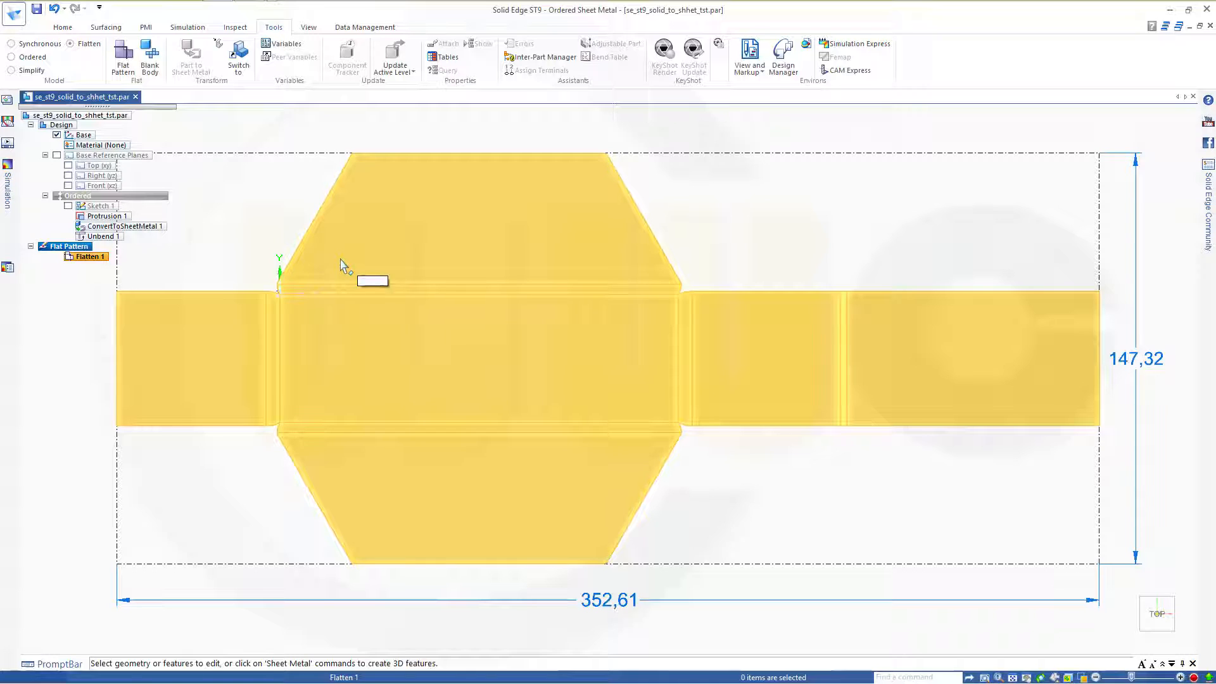
mouse_move(330, 270)
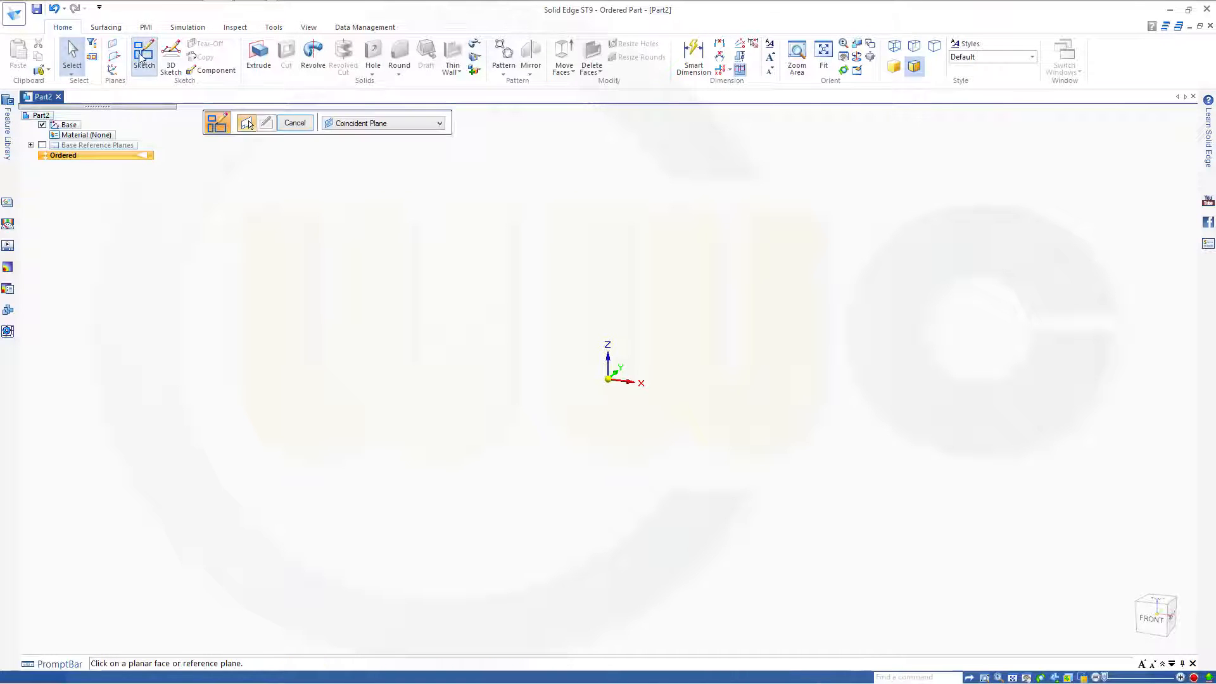
Expand Base Reference Planes in PathFinder to pick a sketch plane for Part2.
left_click(31, 145)
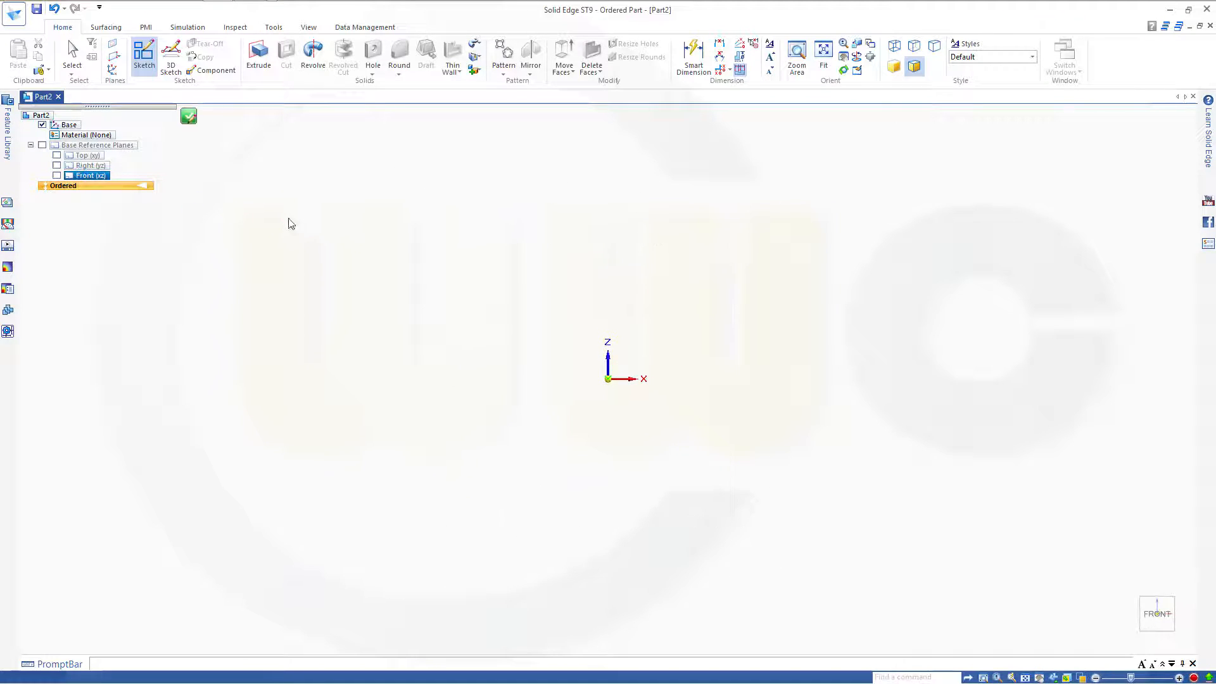
Draw a closed line trapezoid on the Front (xz) plane.
left_click(144, 58)
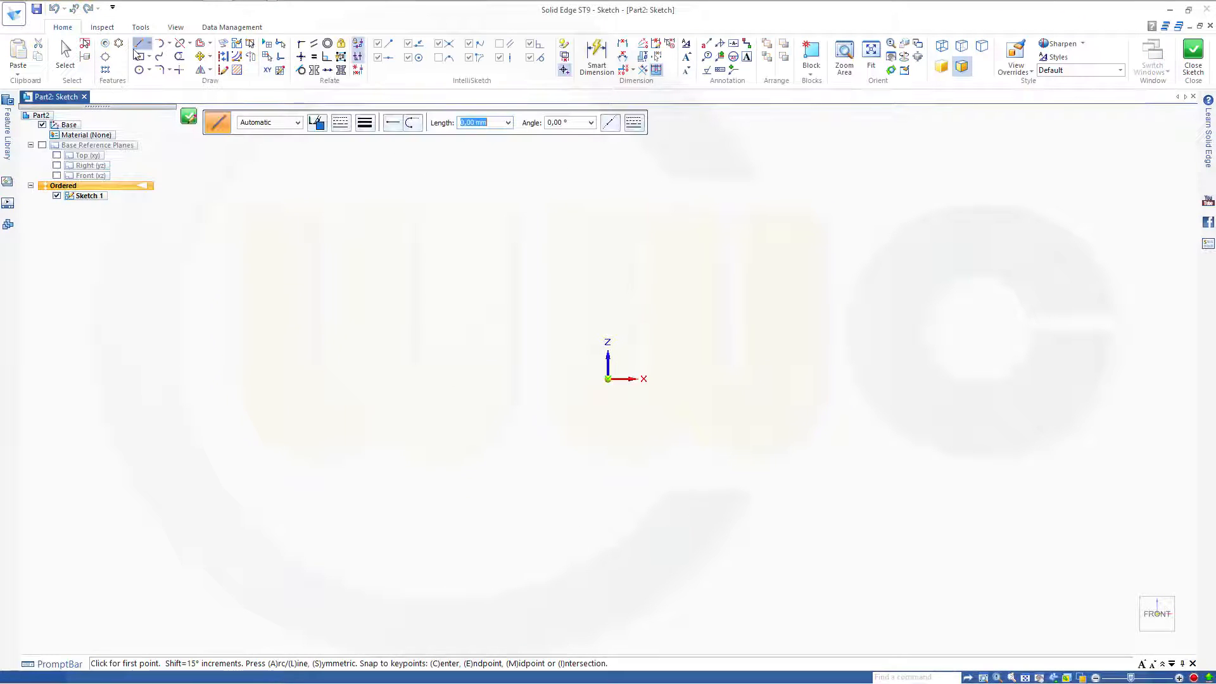
mouse_move(504, 400)
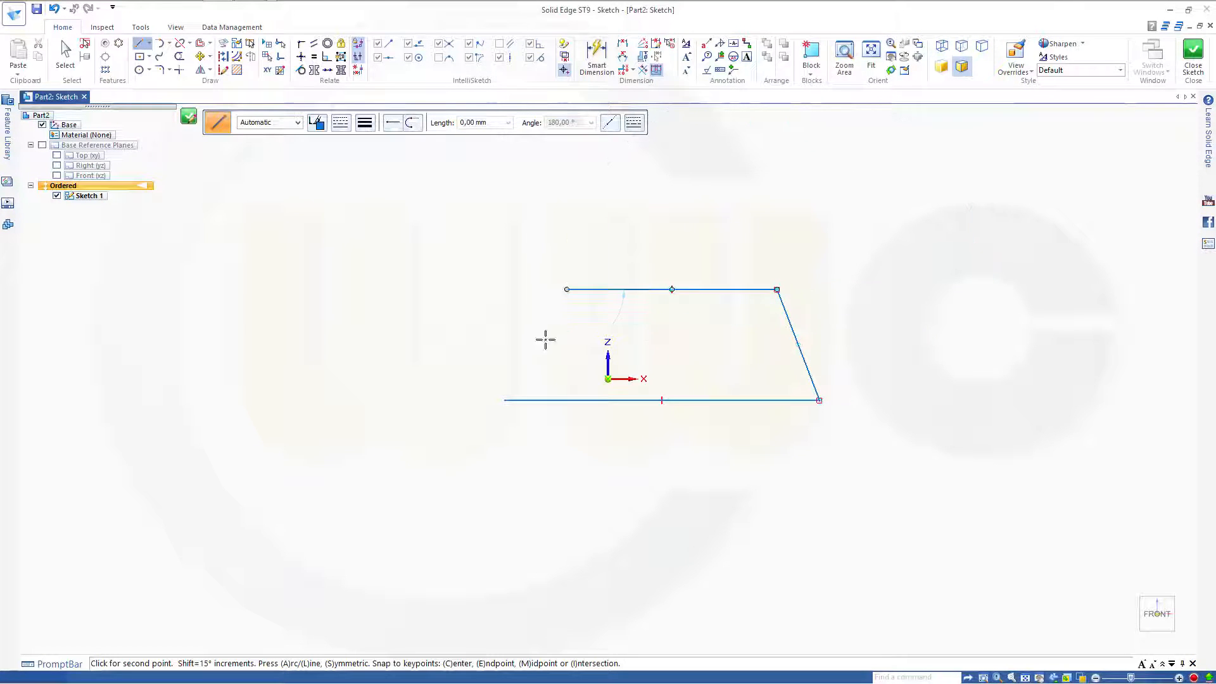
left_click(504, 400)
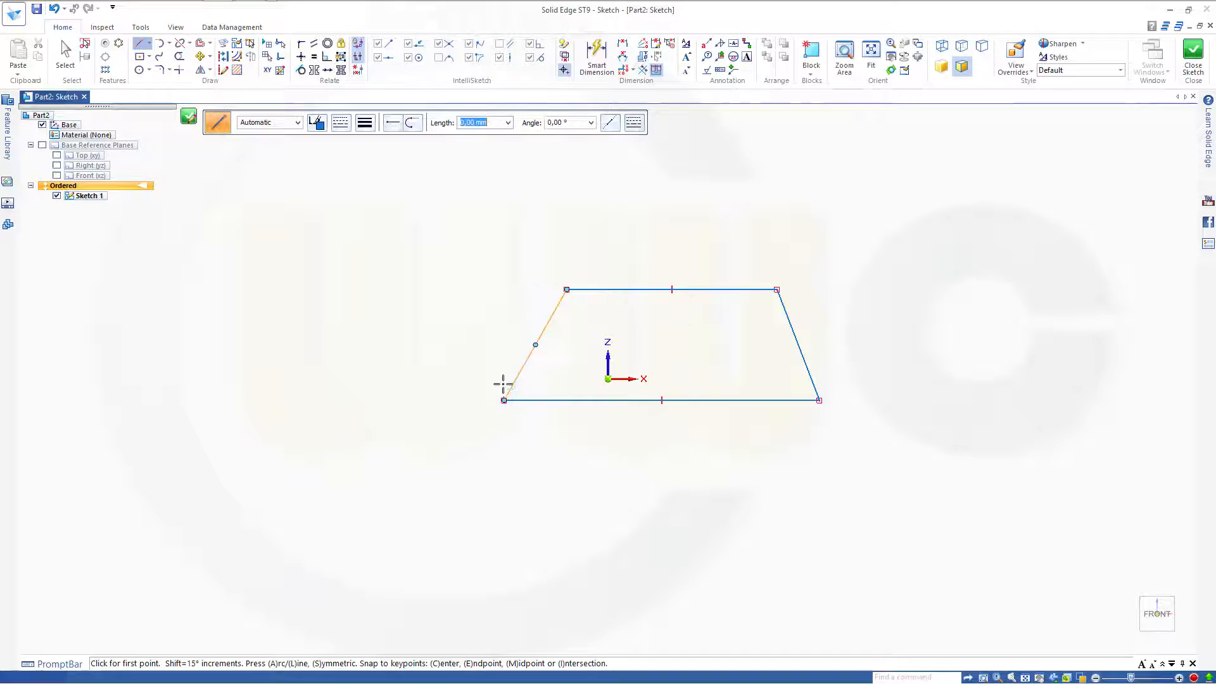
Dimension the trapezoid with both base angles at 60°, height 50 and bottom width 150.
left_click(596, 56)
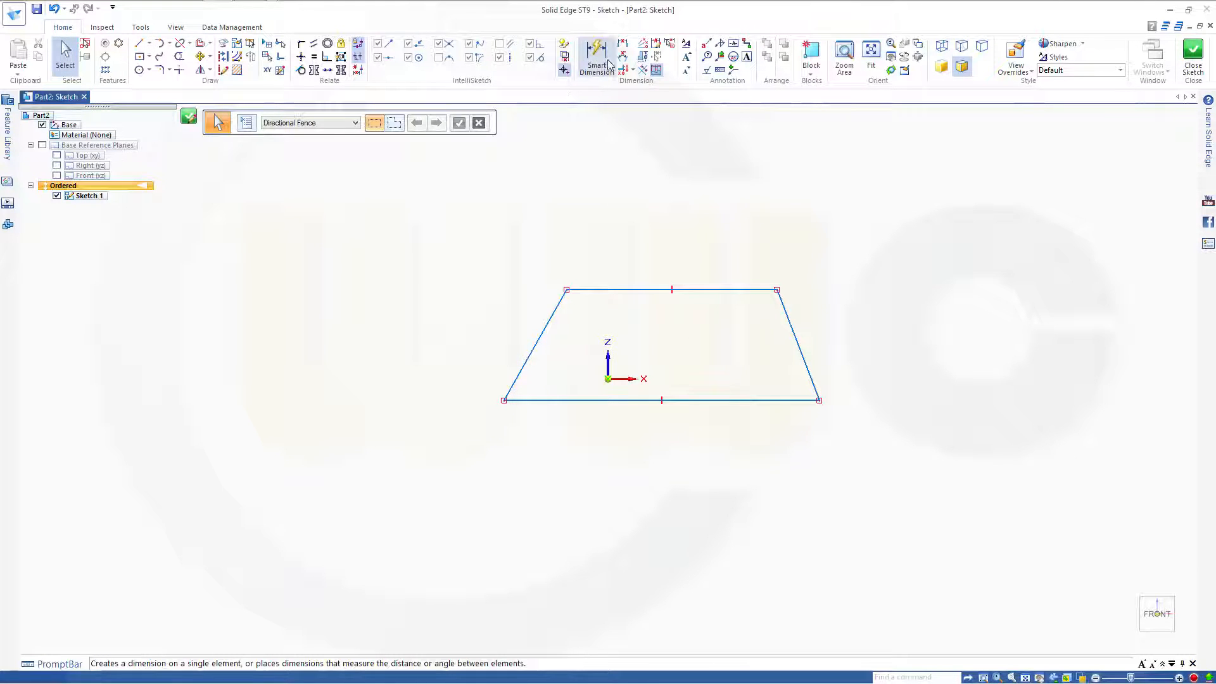
left_click(597, 58)
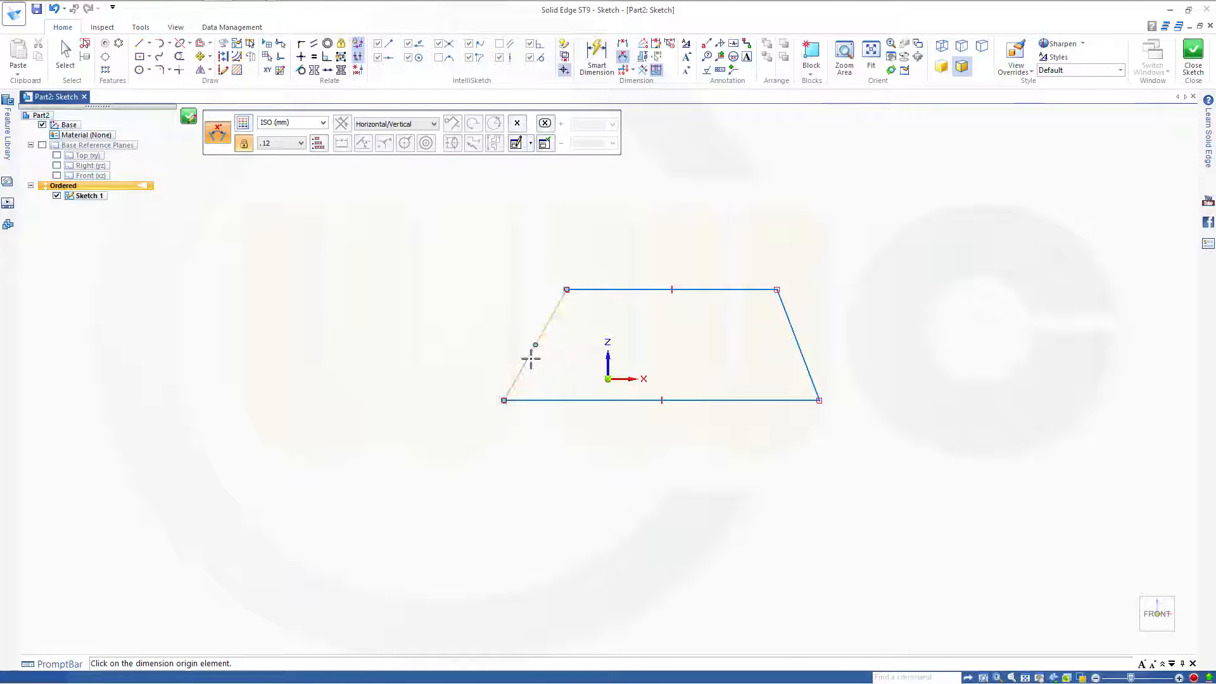
left_click(519, 357)
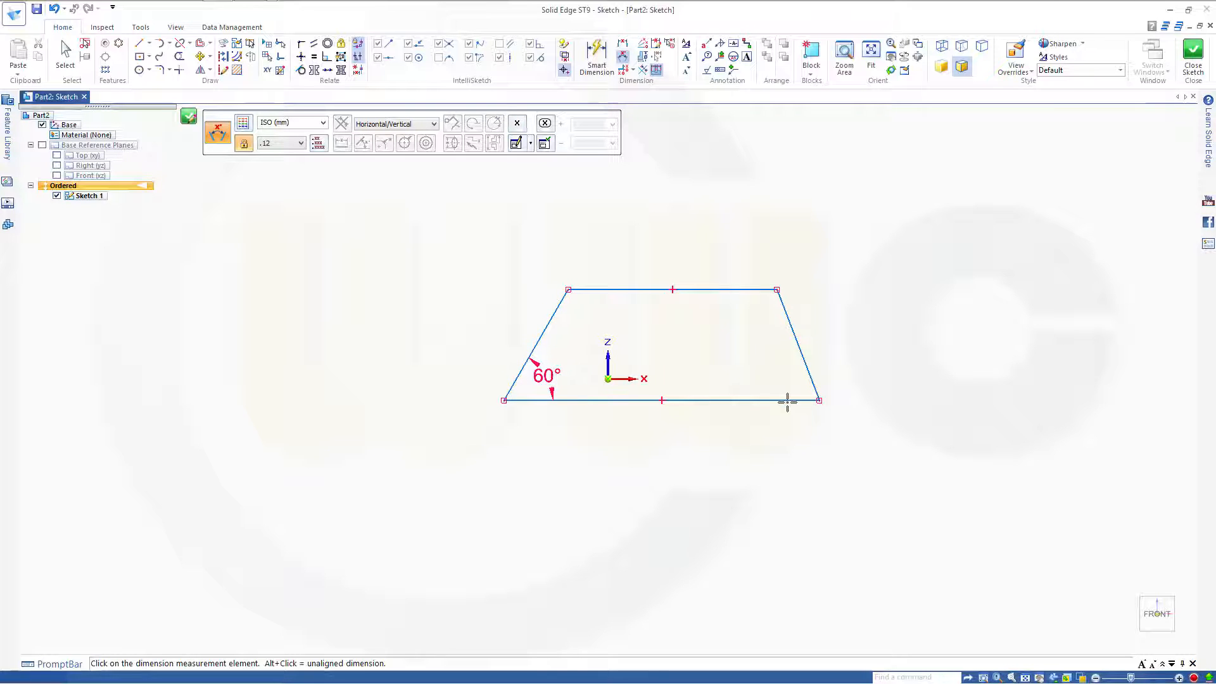
left_click(787, 401)
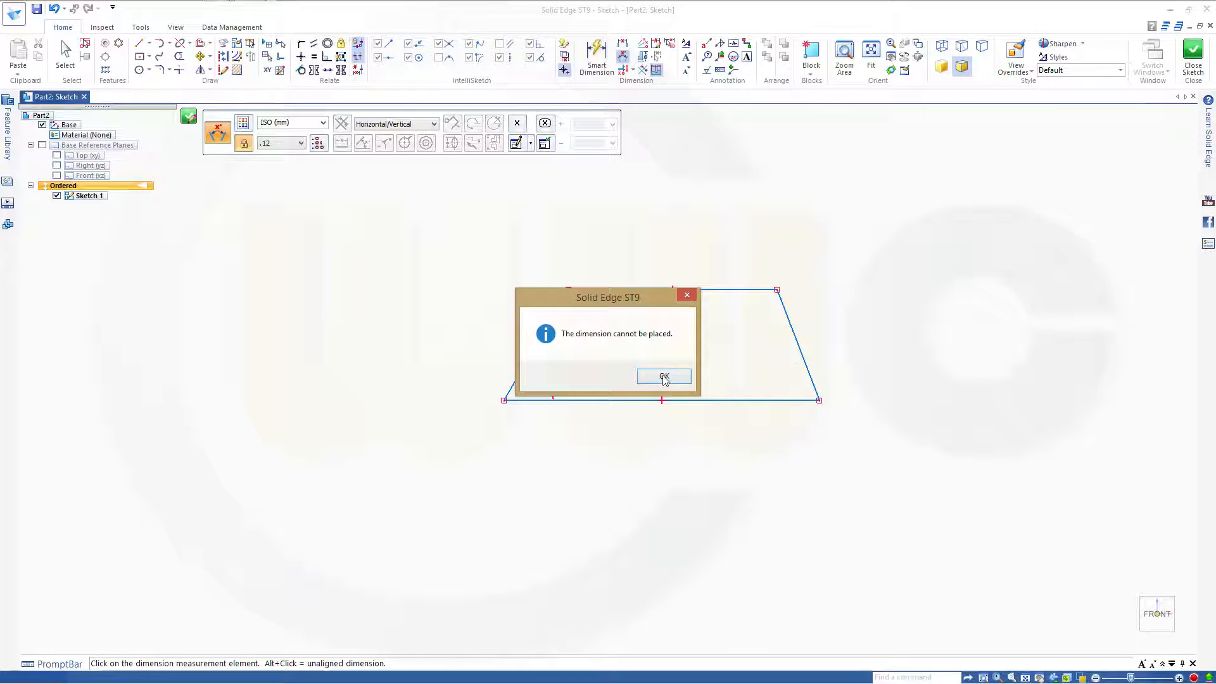
left_click(664, 376)
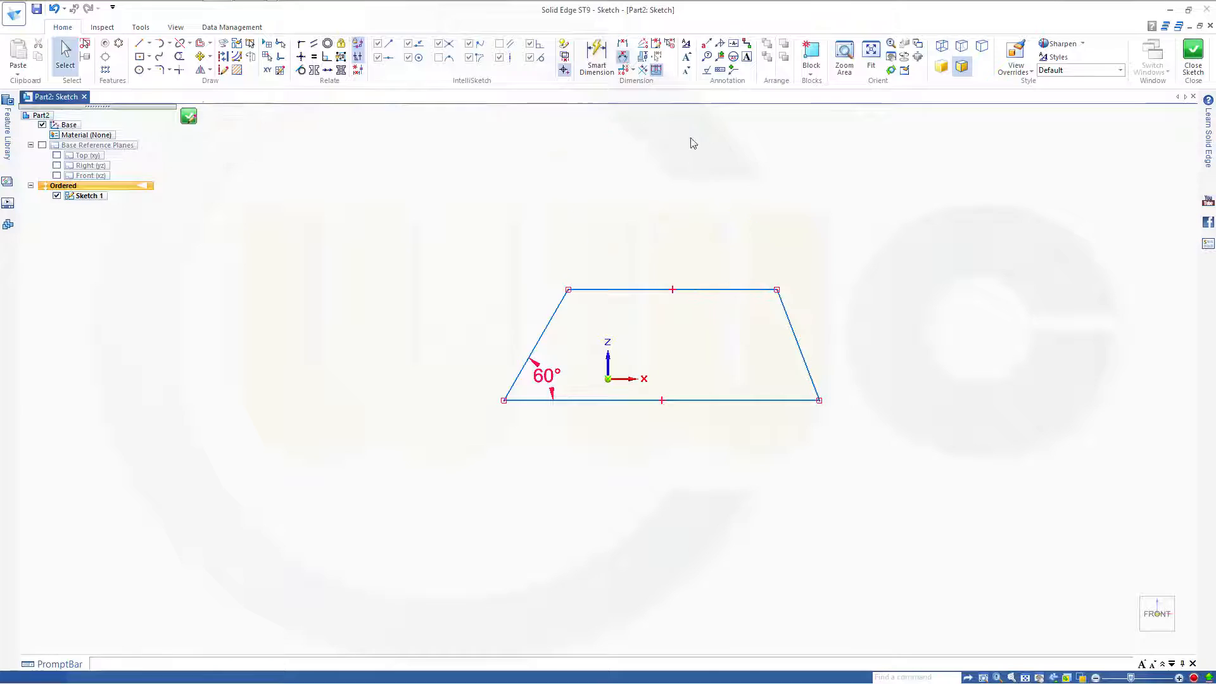
left_click(597, 58)
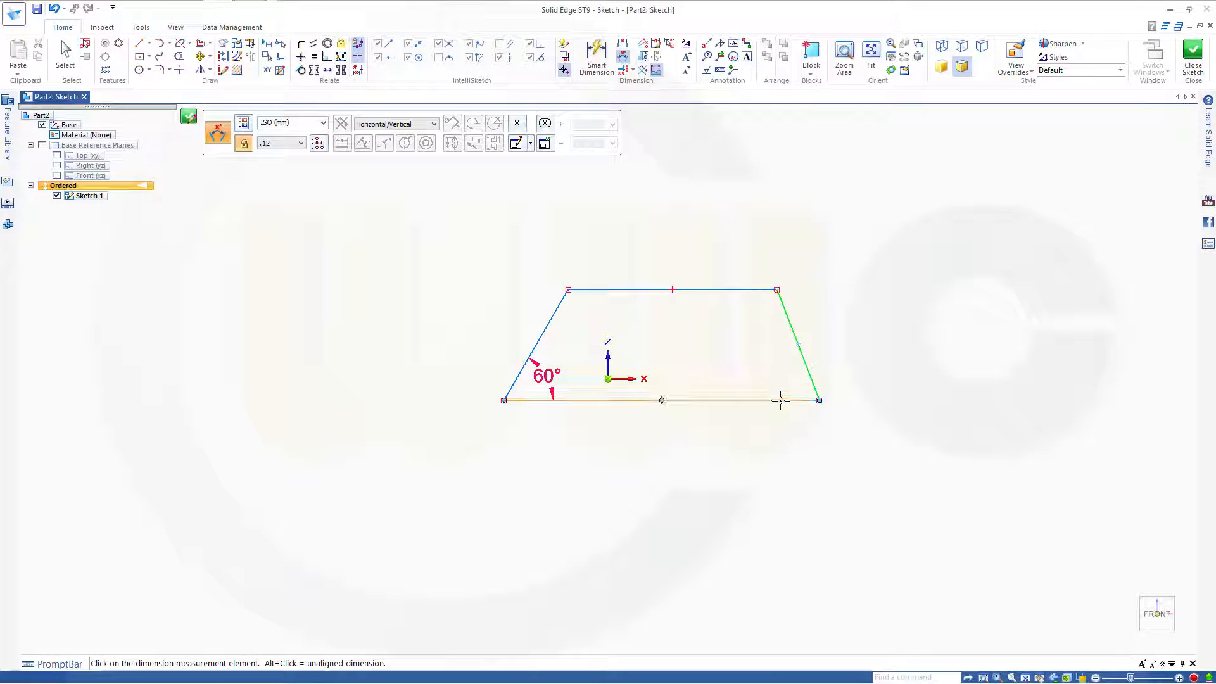
left_click(799, 342)
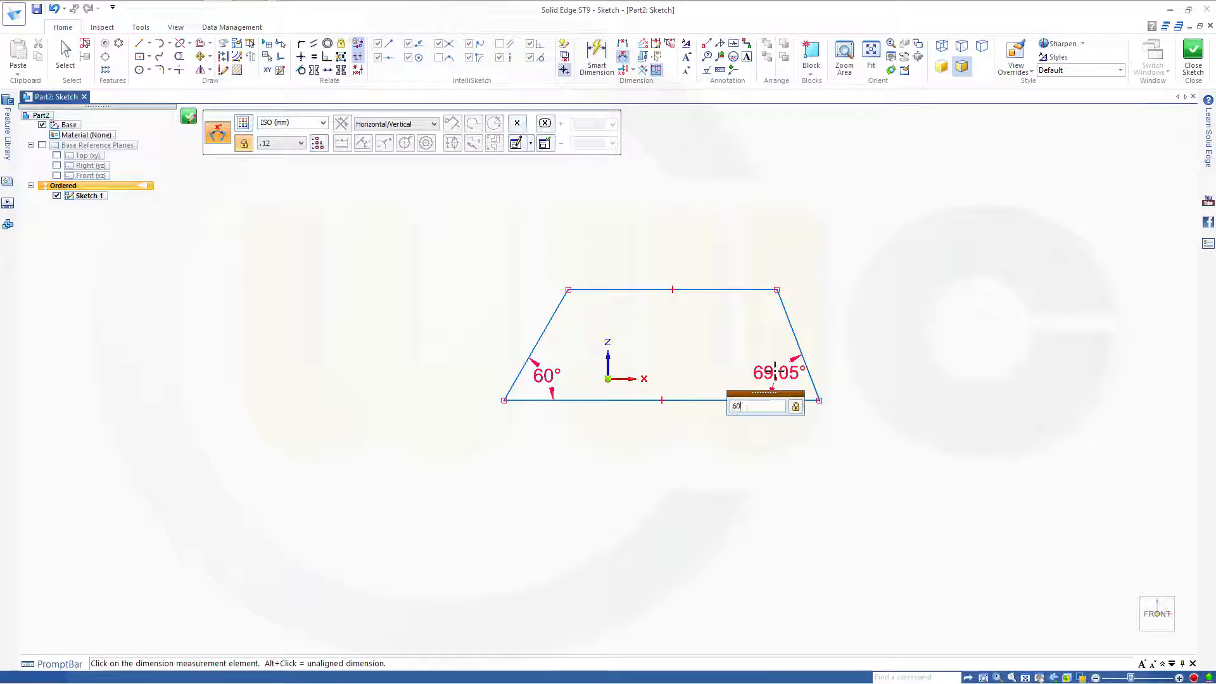
key("Return")
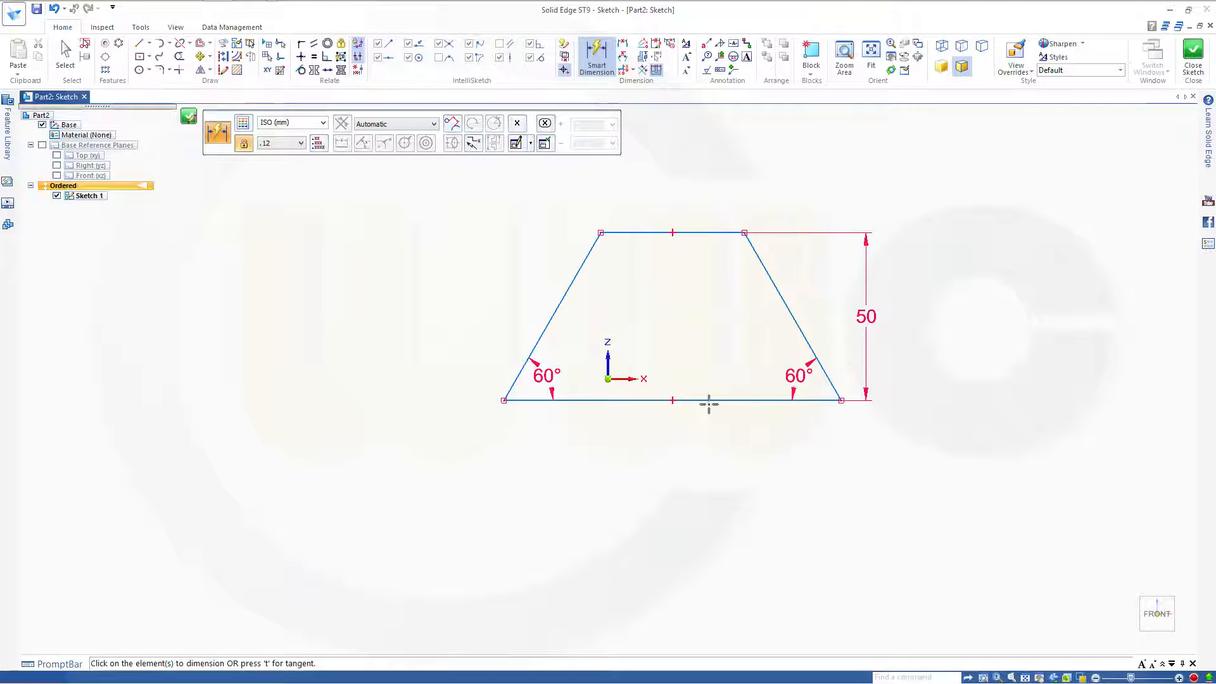
left_click(671, 399)
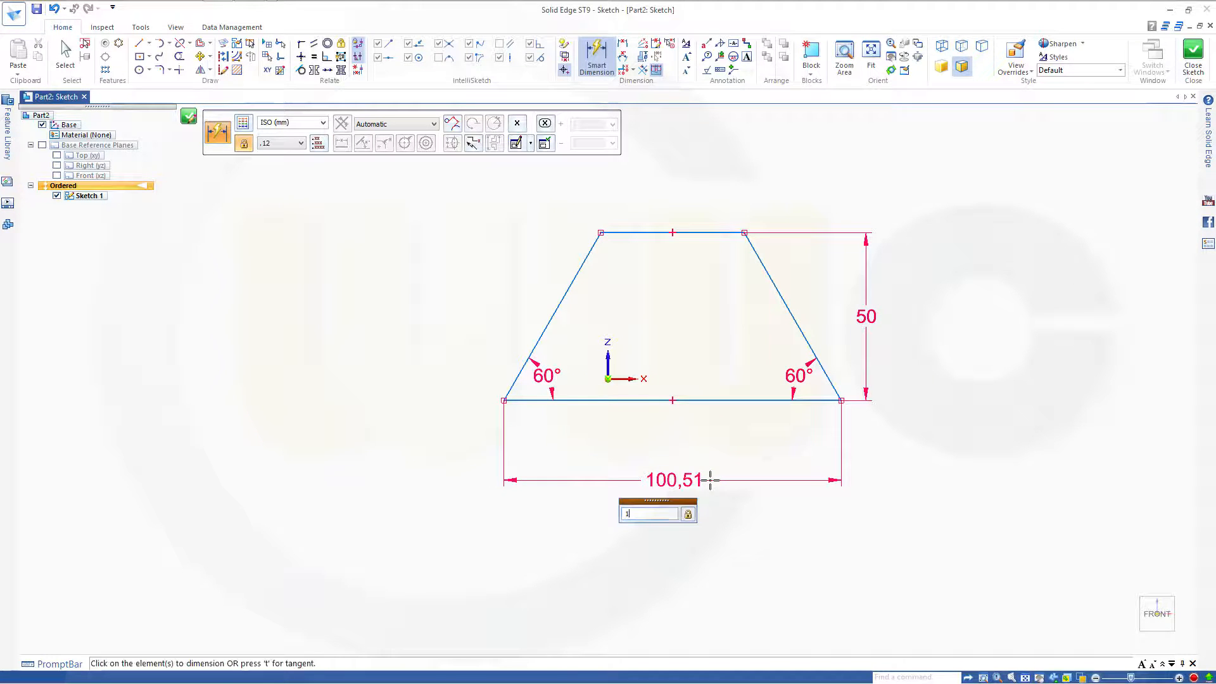
key("Return")
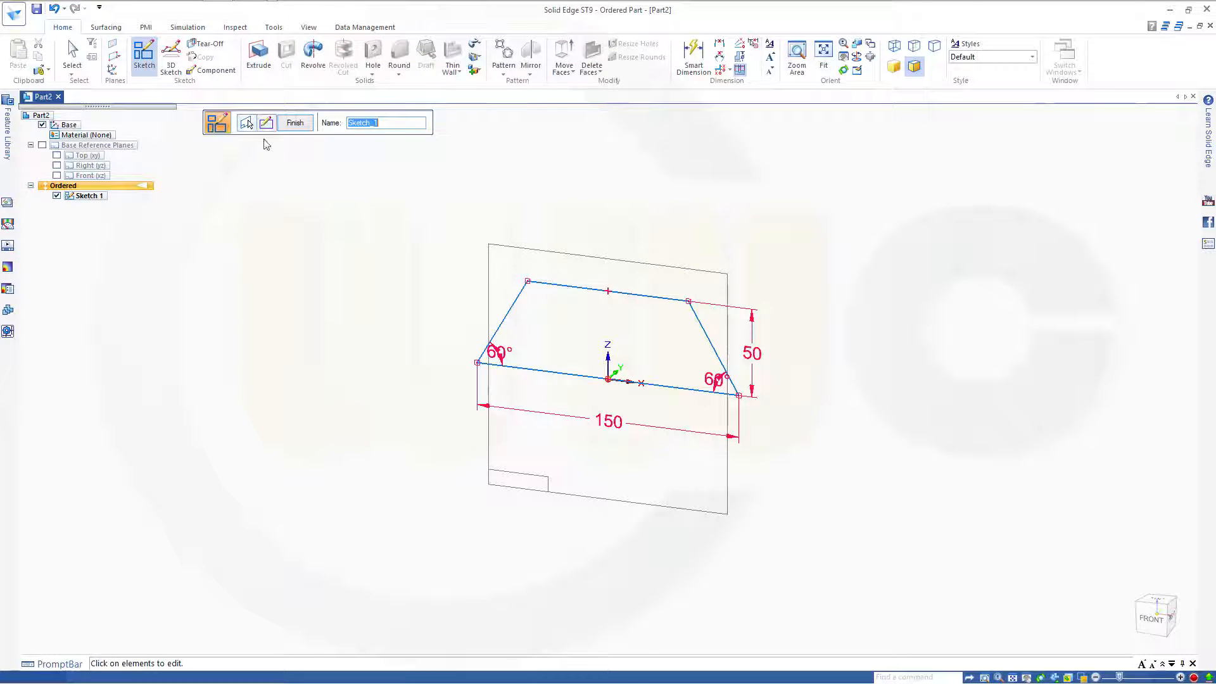
Extrude the trapezoid profile to a depth of 50, creating Protrusion 1.
left_click(259, 54)
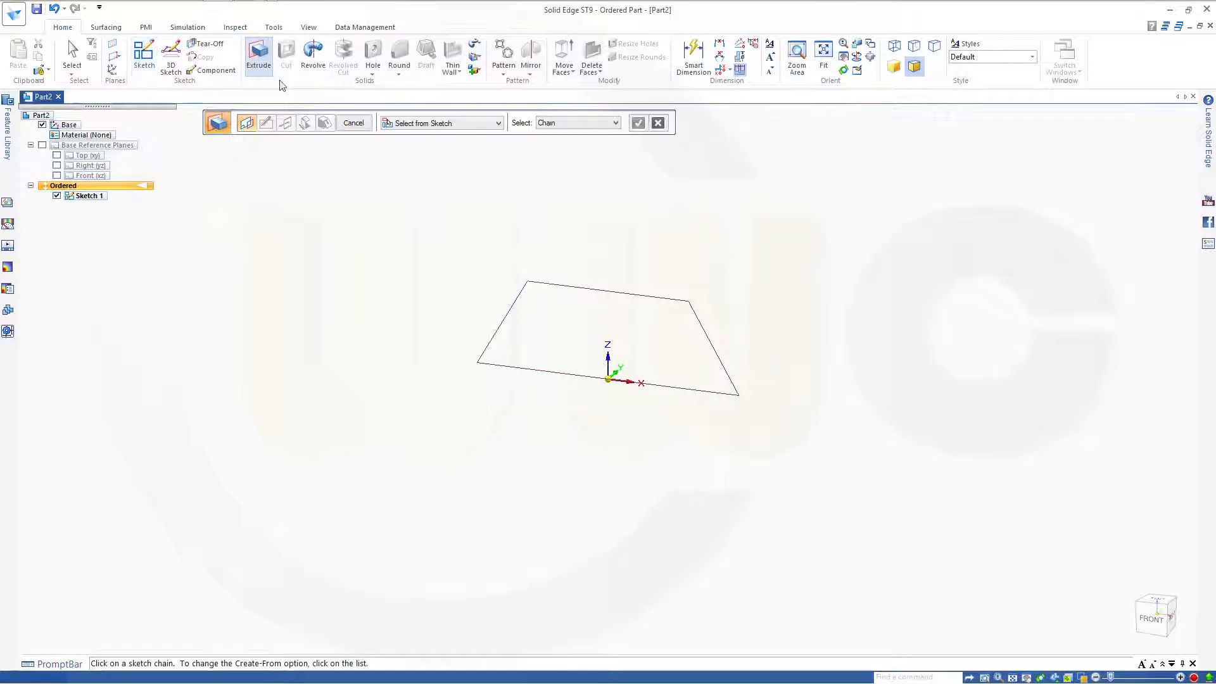
left_click(607, 333)
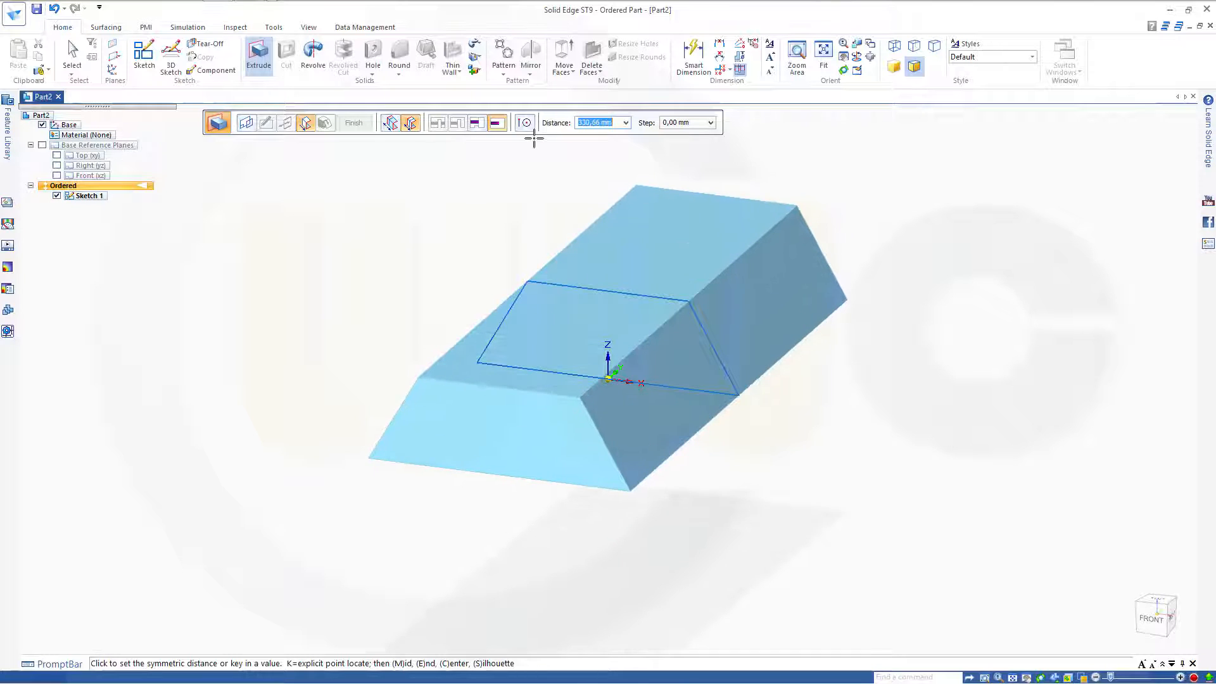
type("50")
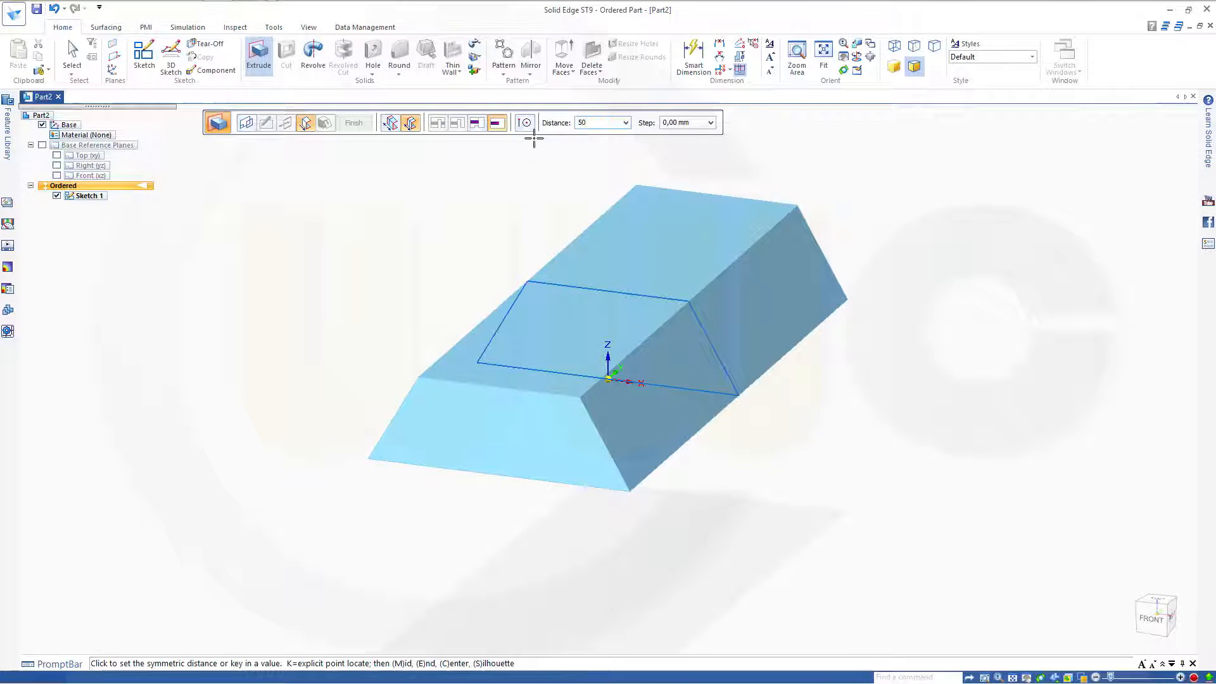
left_click(355, 122)
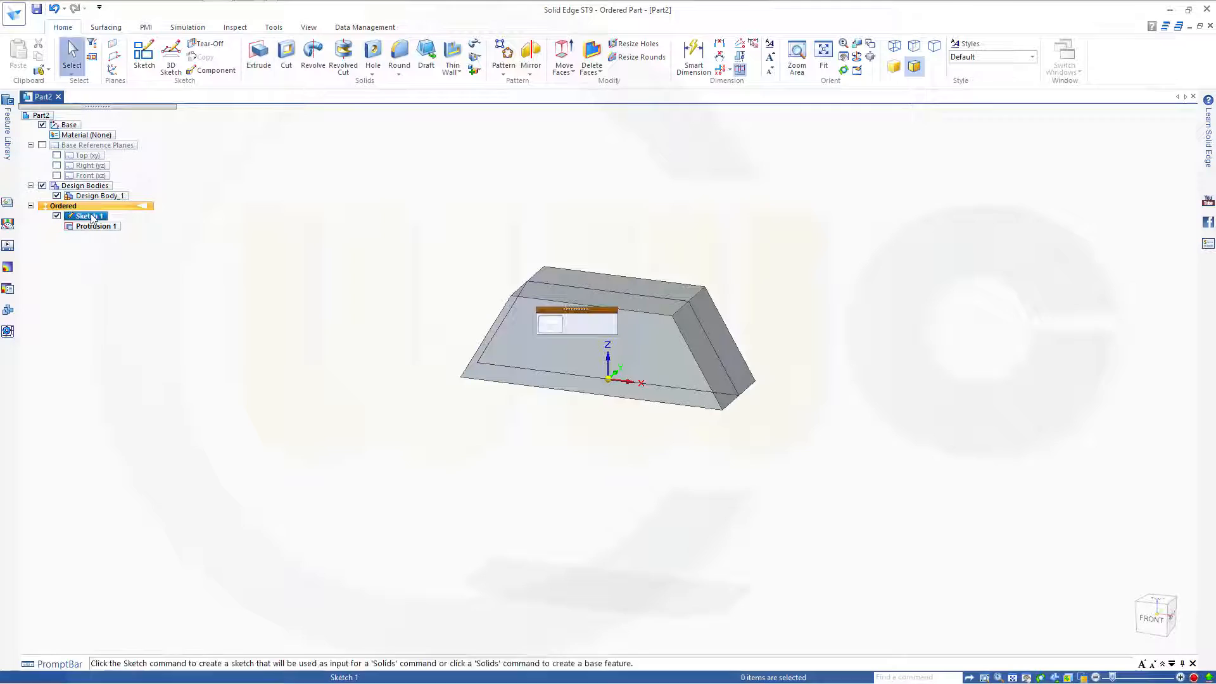
Hide Sketch 1 so only Protrusion 1 is displayed.
right_click(85, 215)
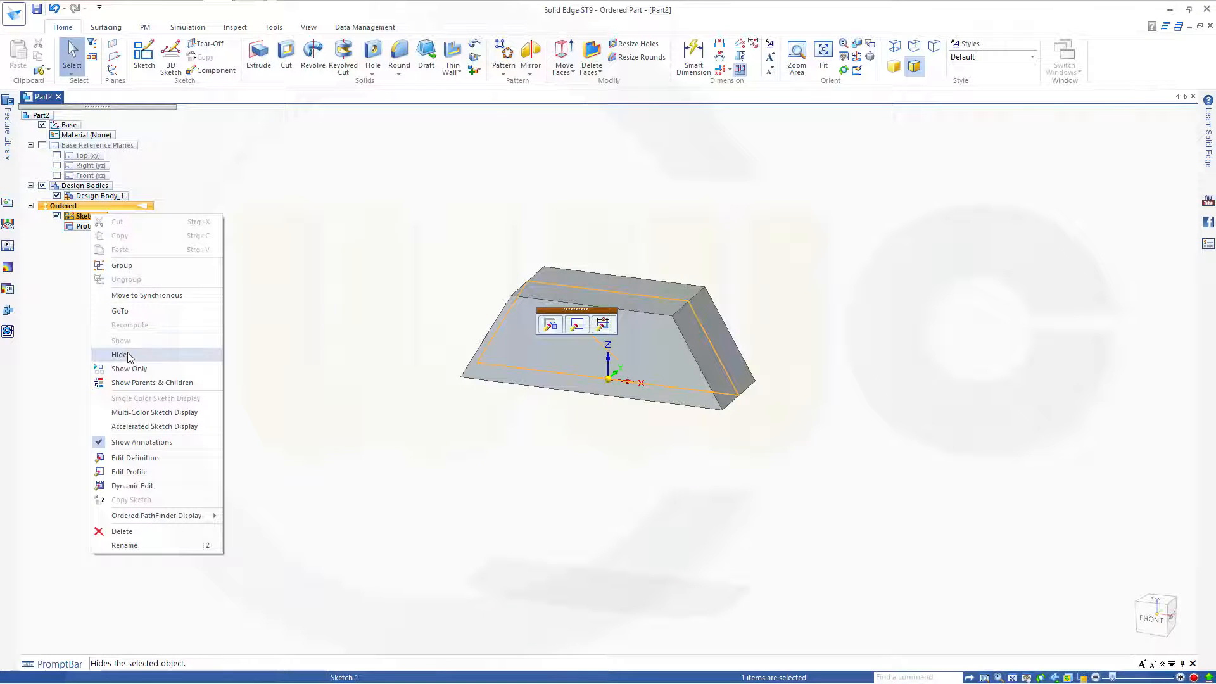
left_click(121, 354)
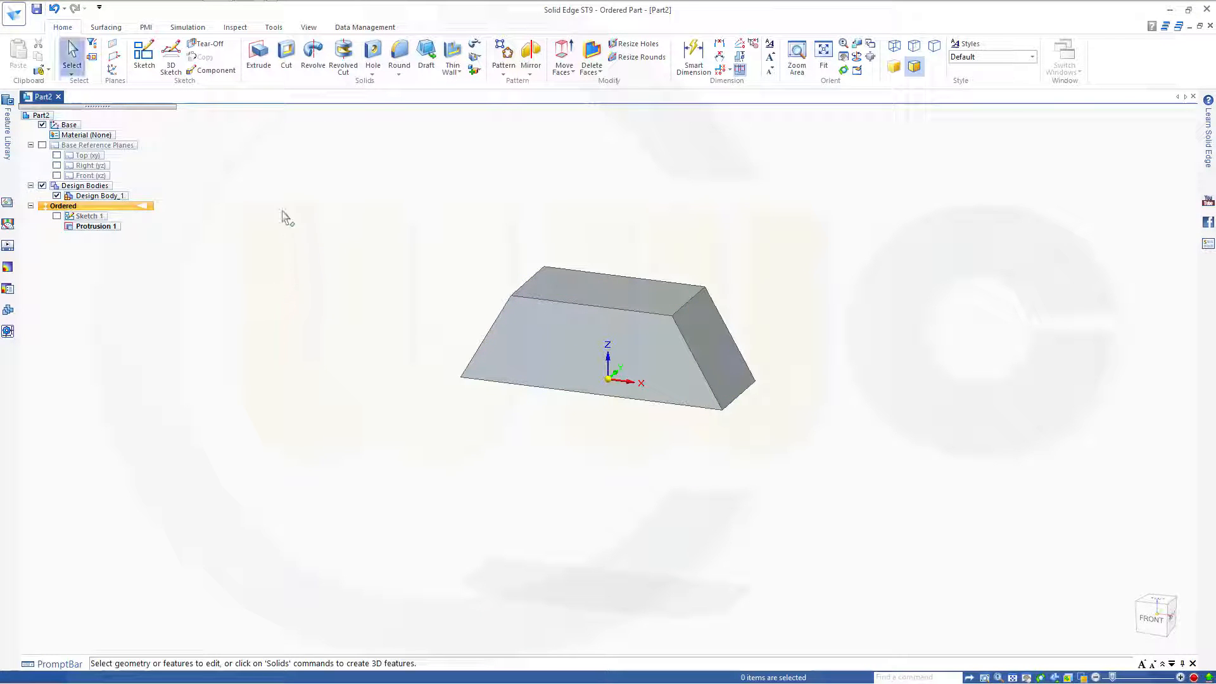
left_click(273, 26)
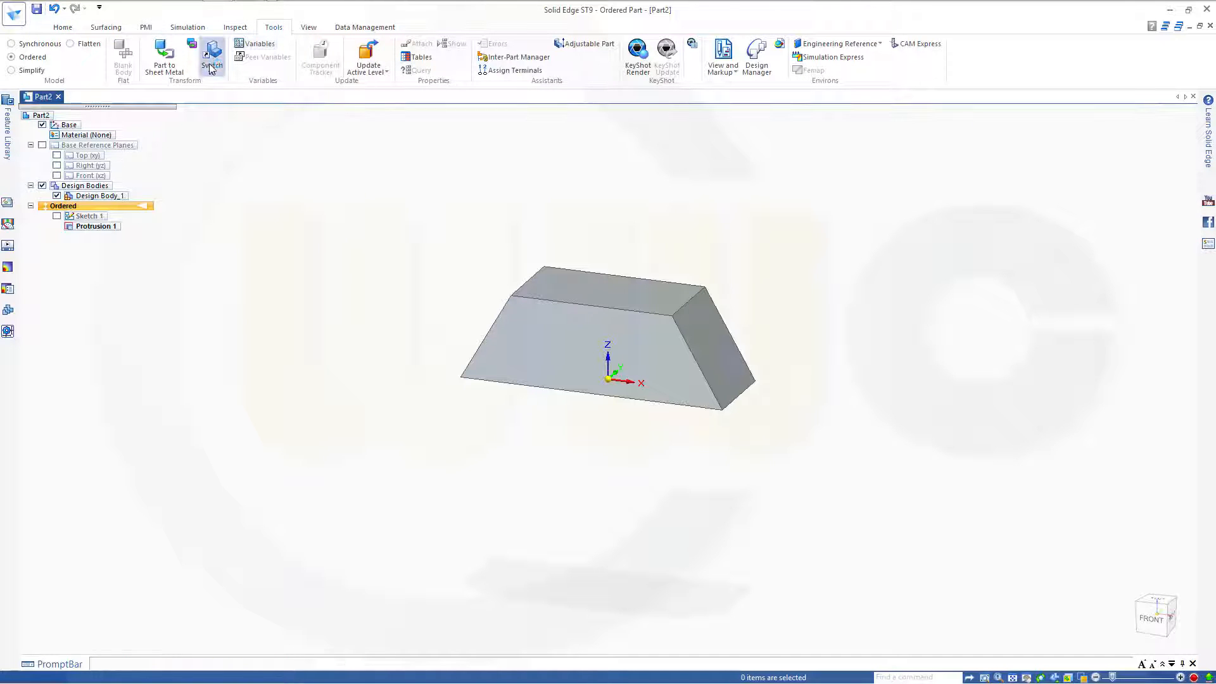
Switch Part2 to the ordered Sheet Metal environment.
left_click(190, 56)
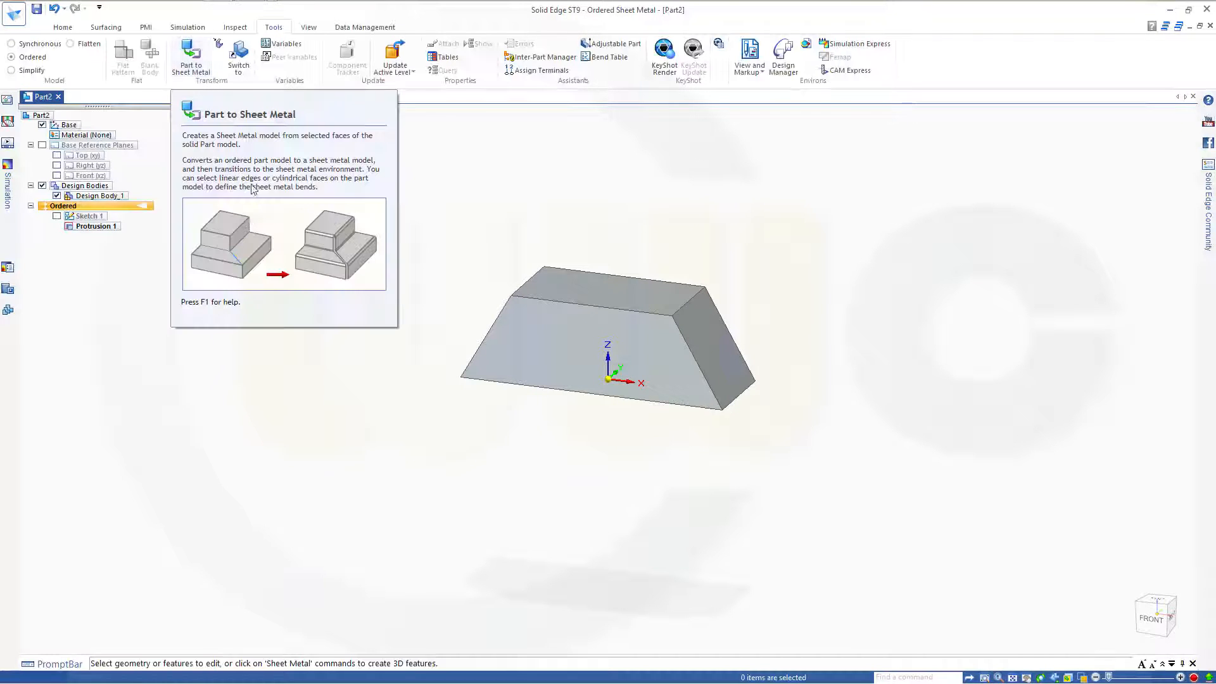
mouse_move(277, 371)
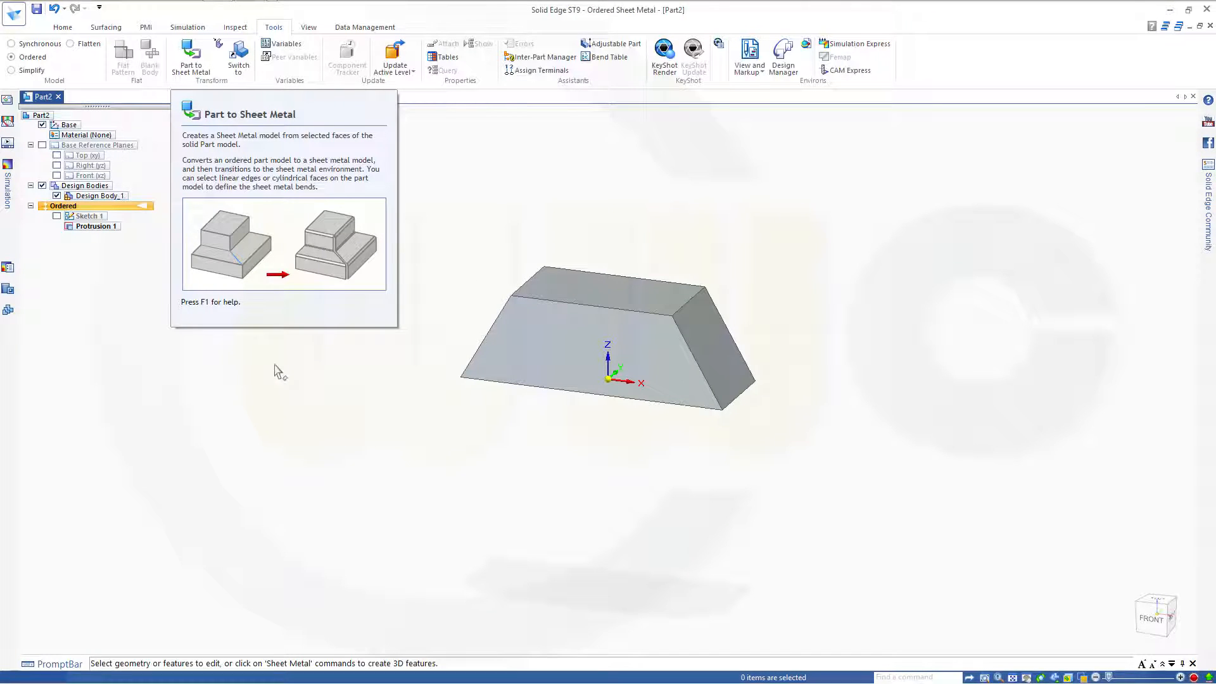
mouse_move(190, 58)
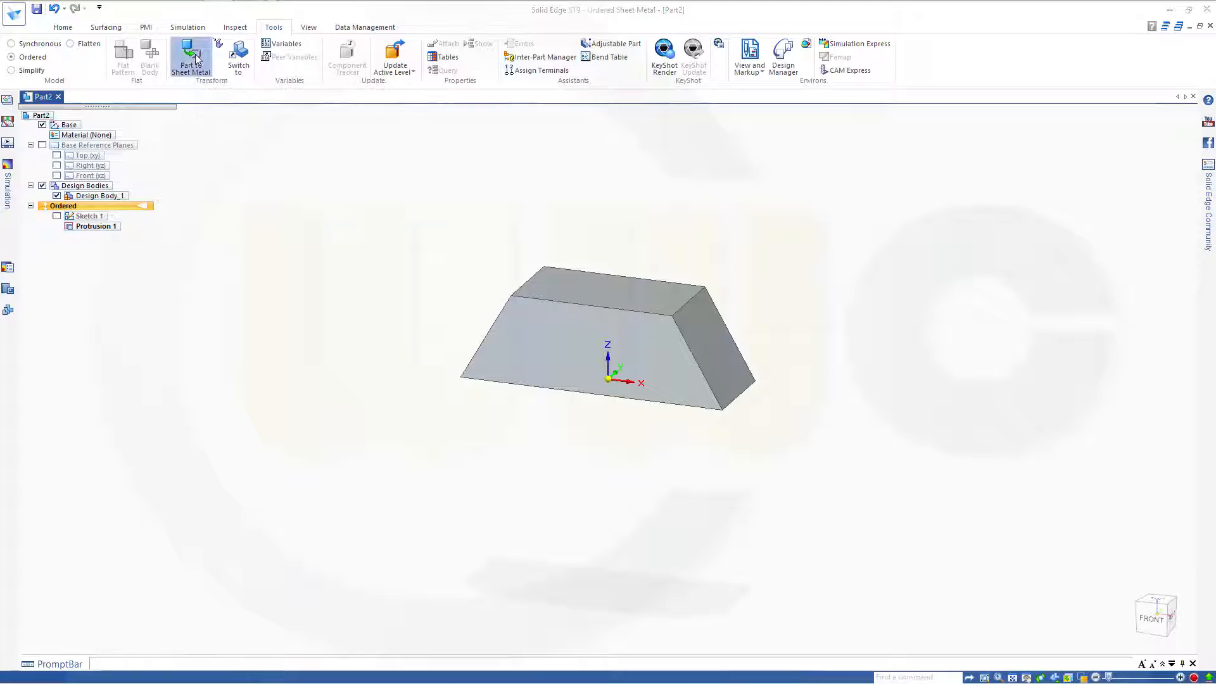
Convert the prism to sheet metal, creating ConvertToSheetMetal 1.
left_click(190, 59)
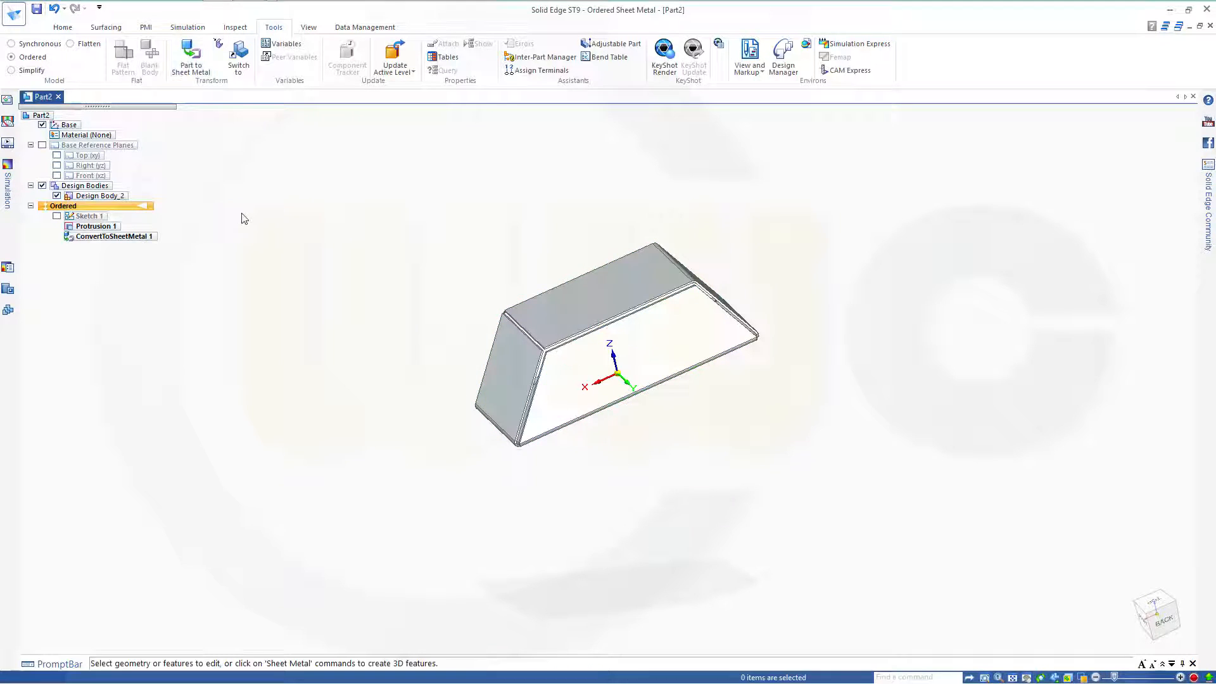
Fit the converted trapezoidal tray to the view.
left_click(95, 226)
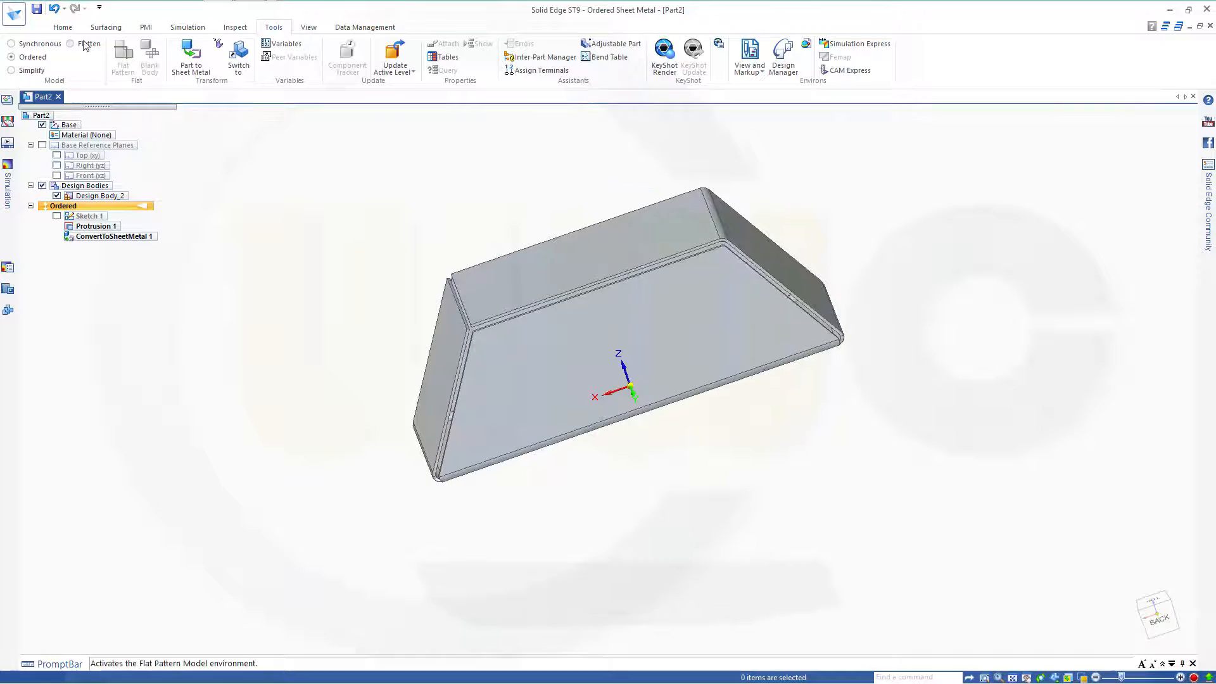
left_click(62, 27)
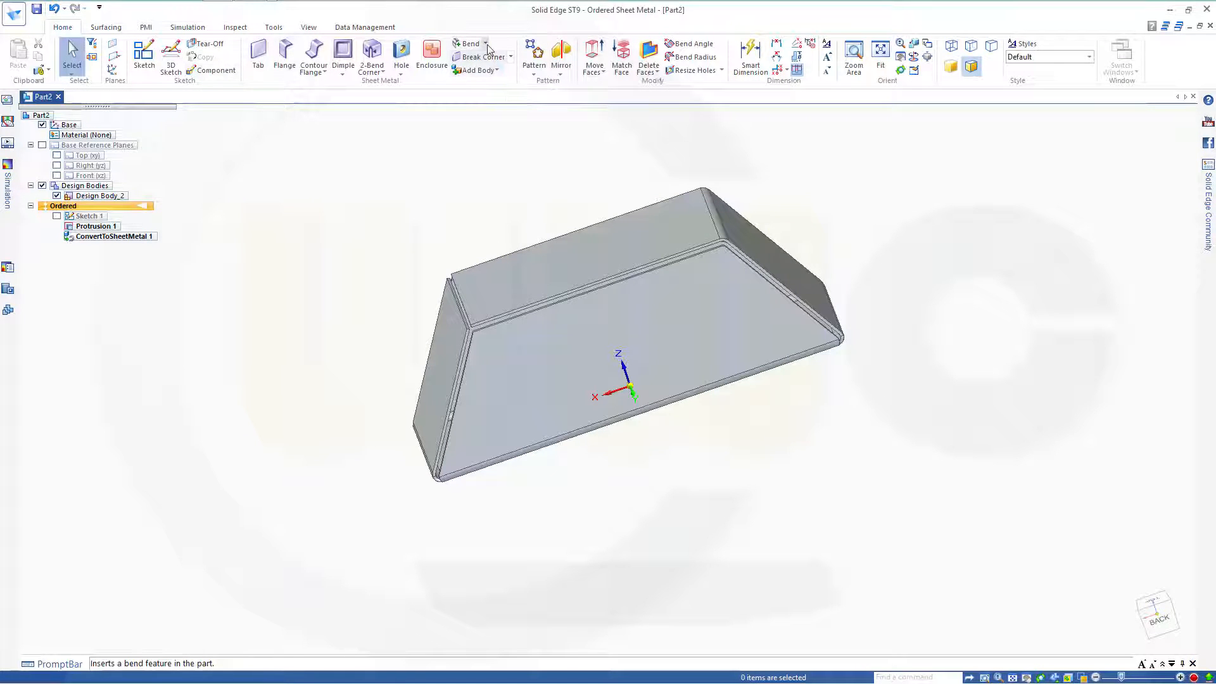
Unbend the upper-right bend so the right slanted wall lies flat as Unbend 1.
left_click(469, 42)
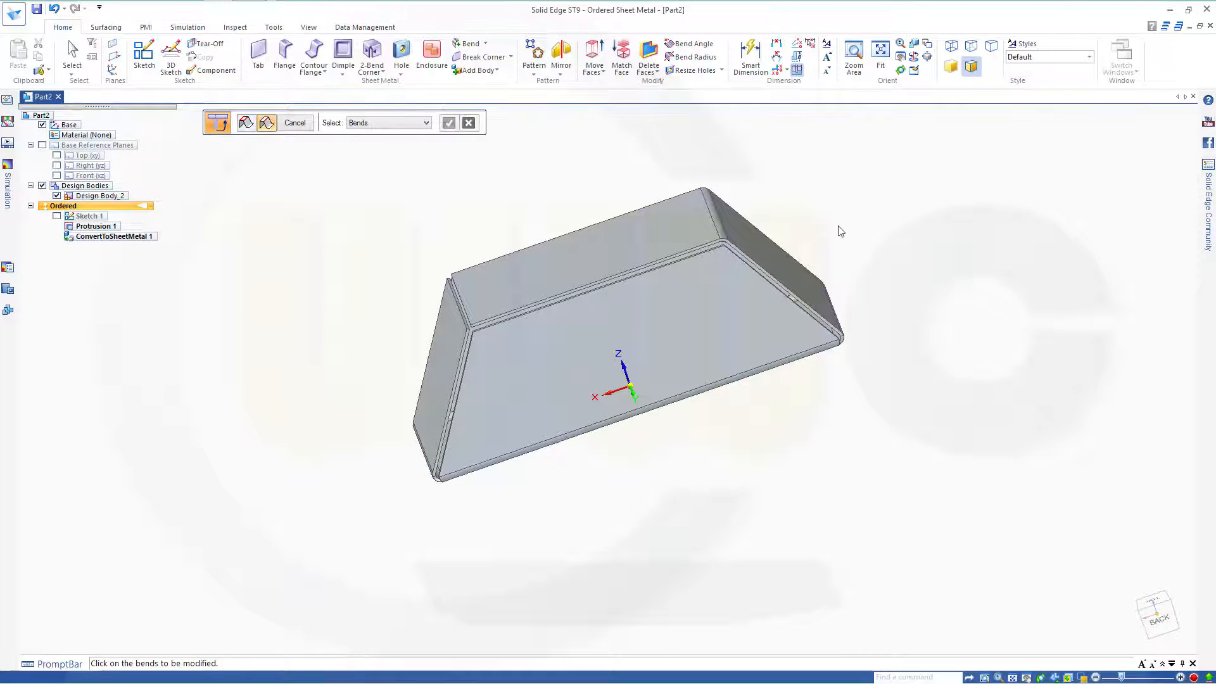
mouse_move(714, 222)
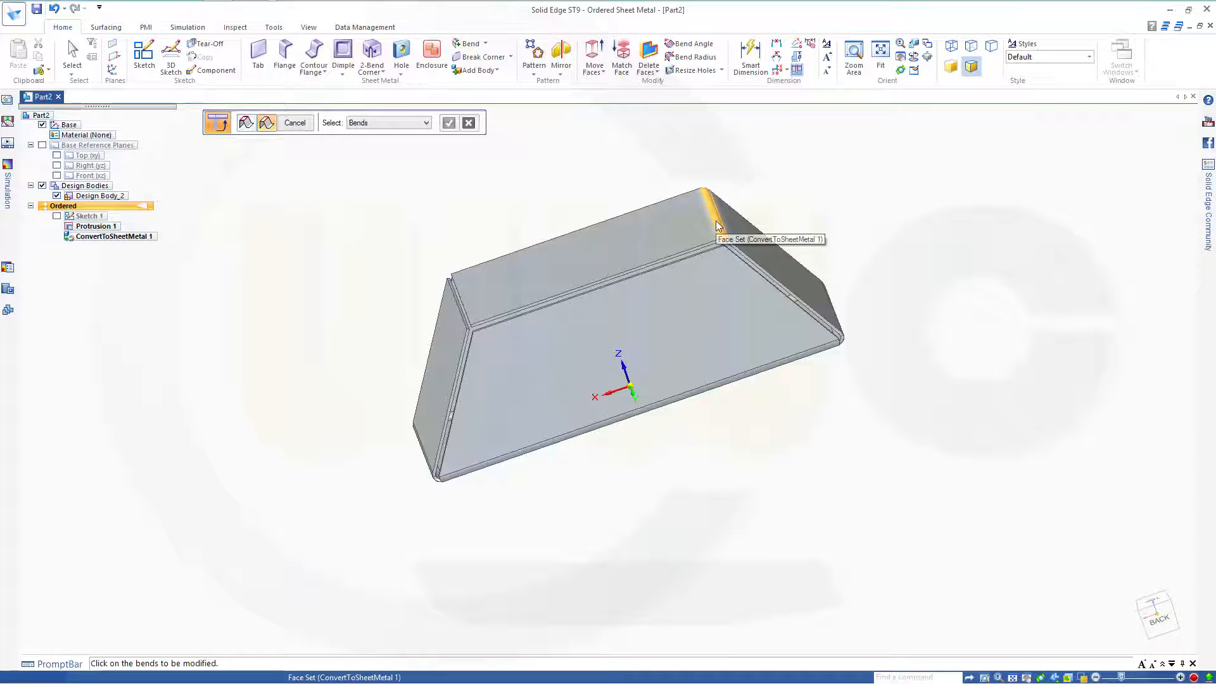
left_click(714, 218)
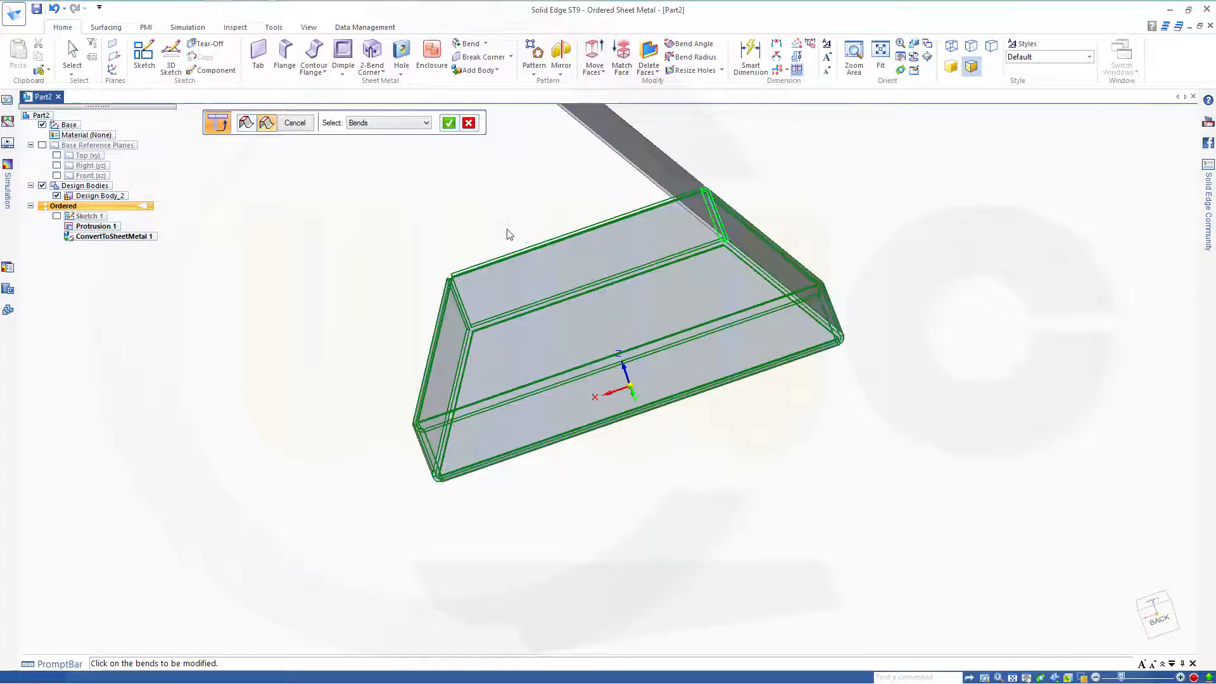
left_click(448, 123)
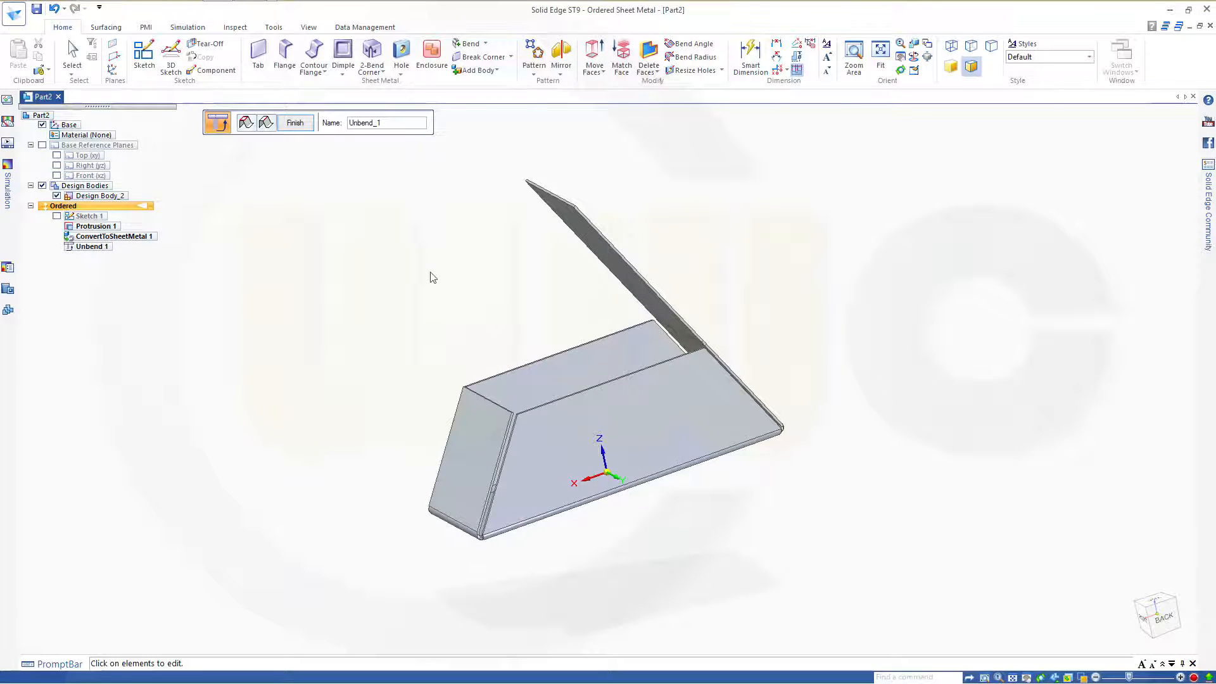
mouse_move(274, 34)
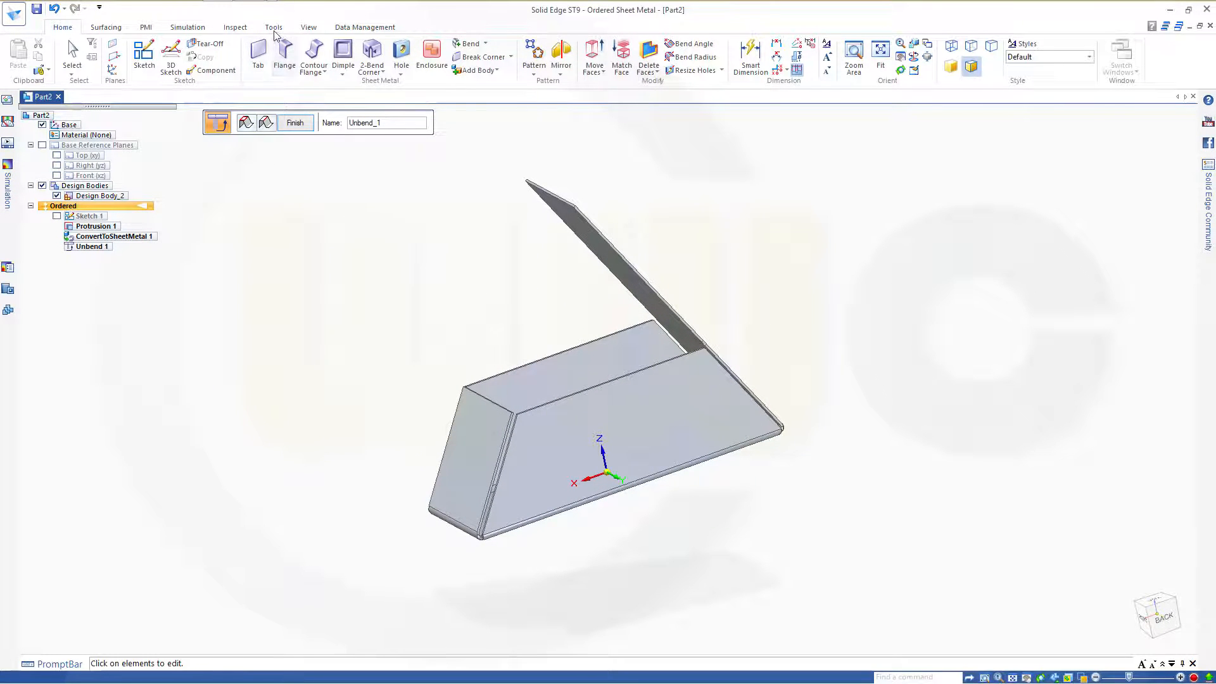
Start the Flat Pattern command and pick the face to lie upward in the flat.
left_click(273, 26)
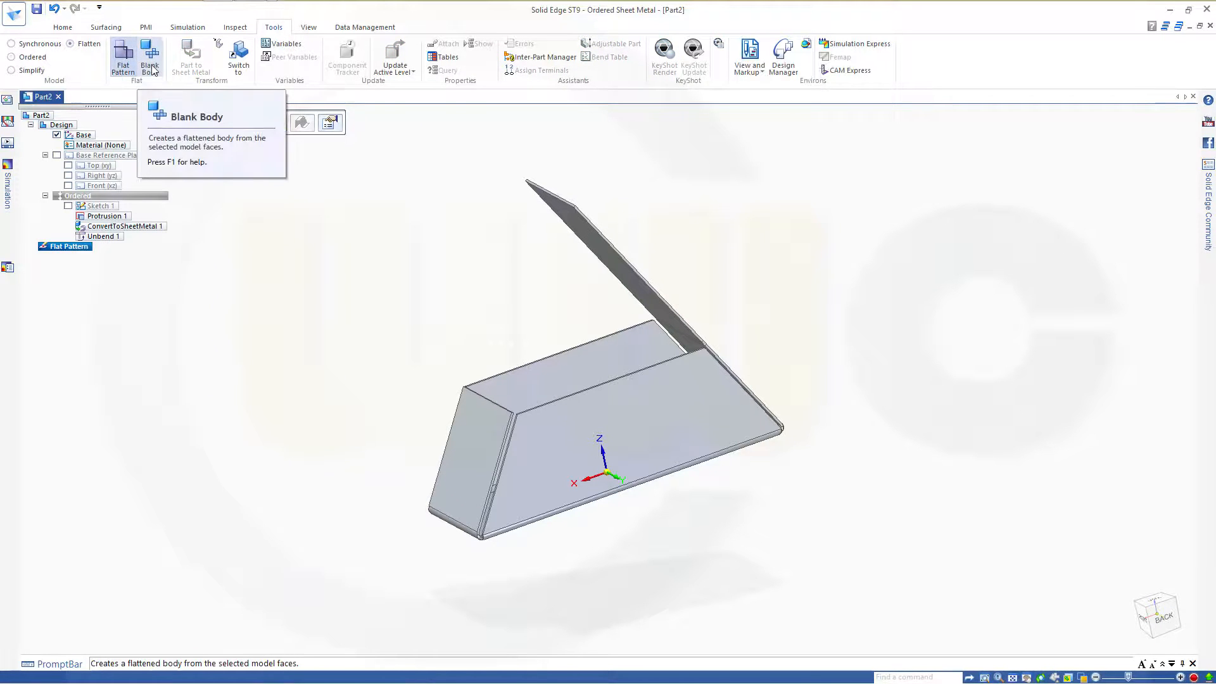
left_click(149, 57)
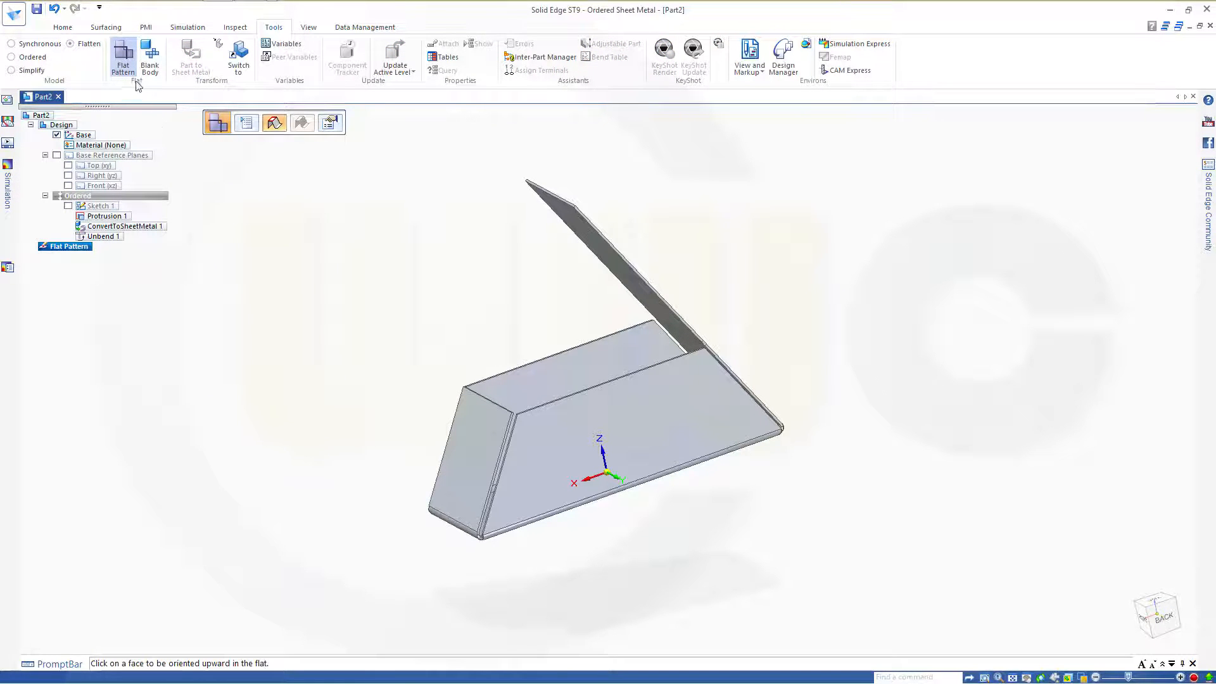
mouse_move(122, 56)
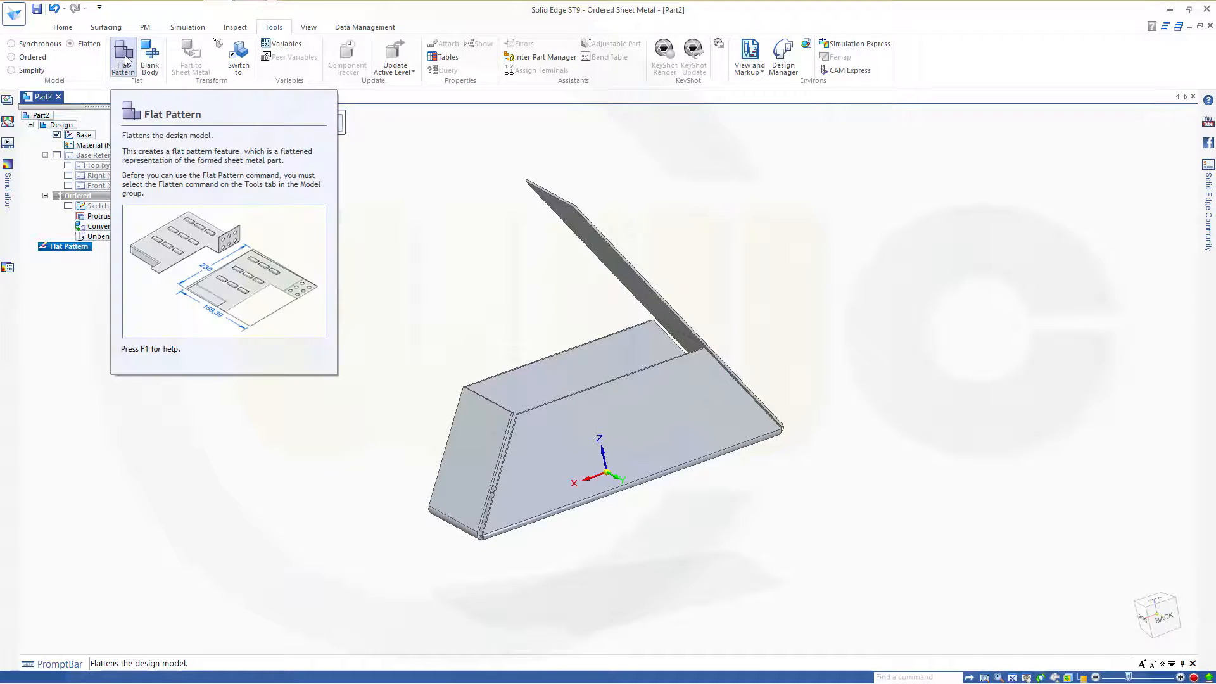
left_click(122, 56)
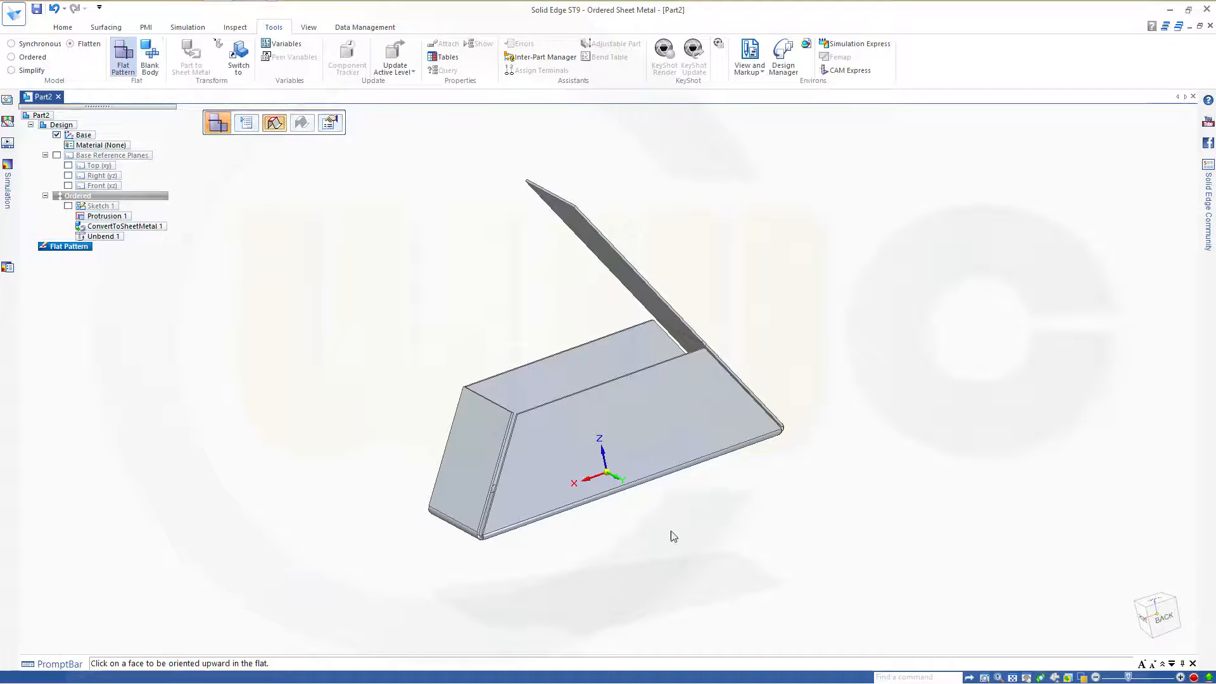
left_click(661, 462)
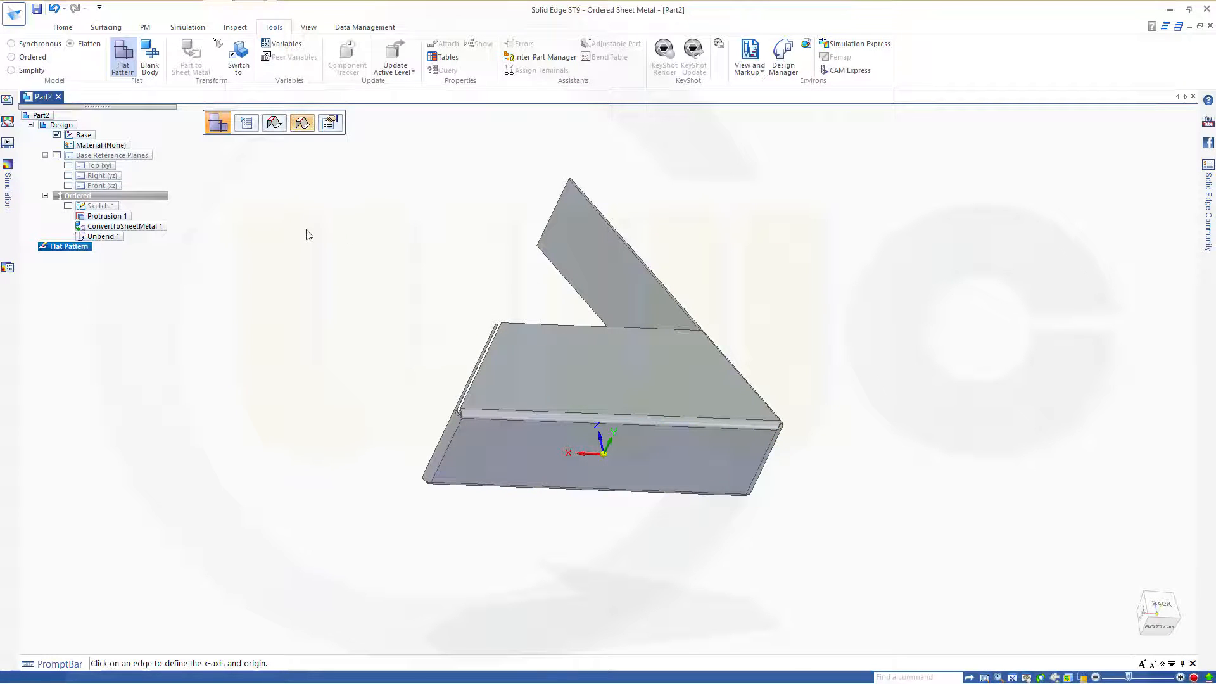
mouse_move(322, 193)
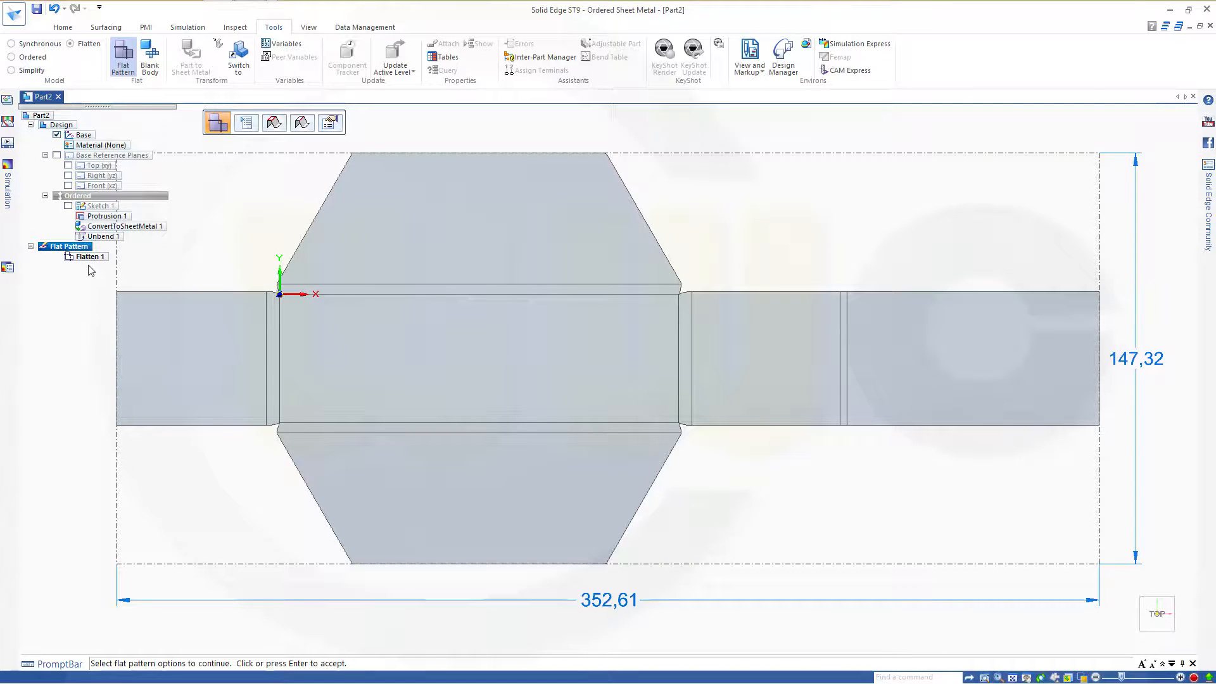
mouse_move(248, 277)
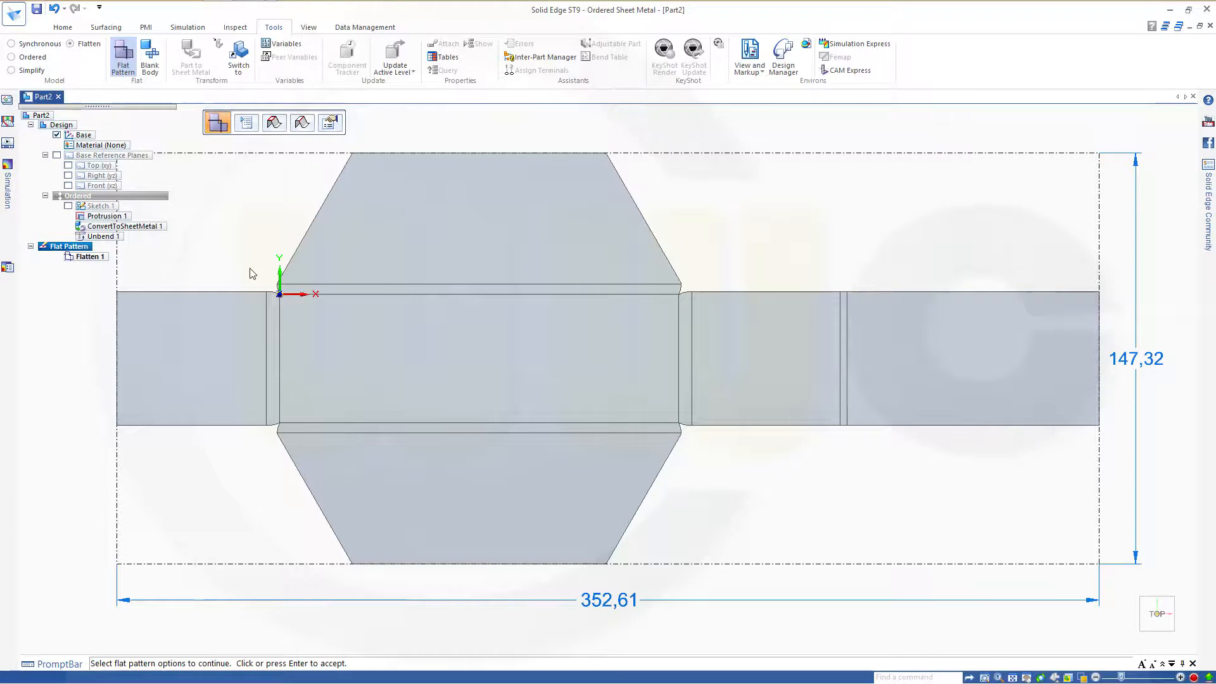
mouse_move(244, 256)
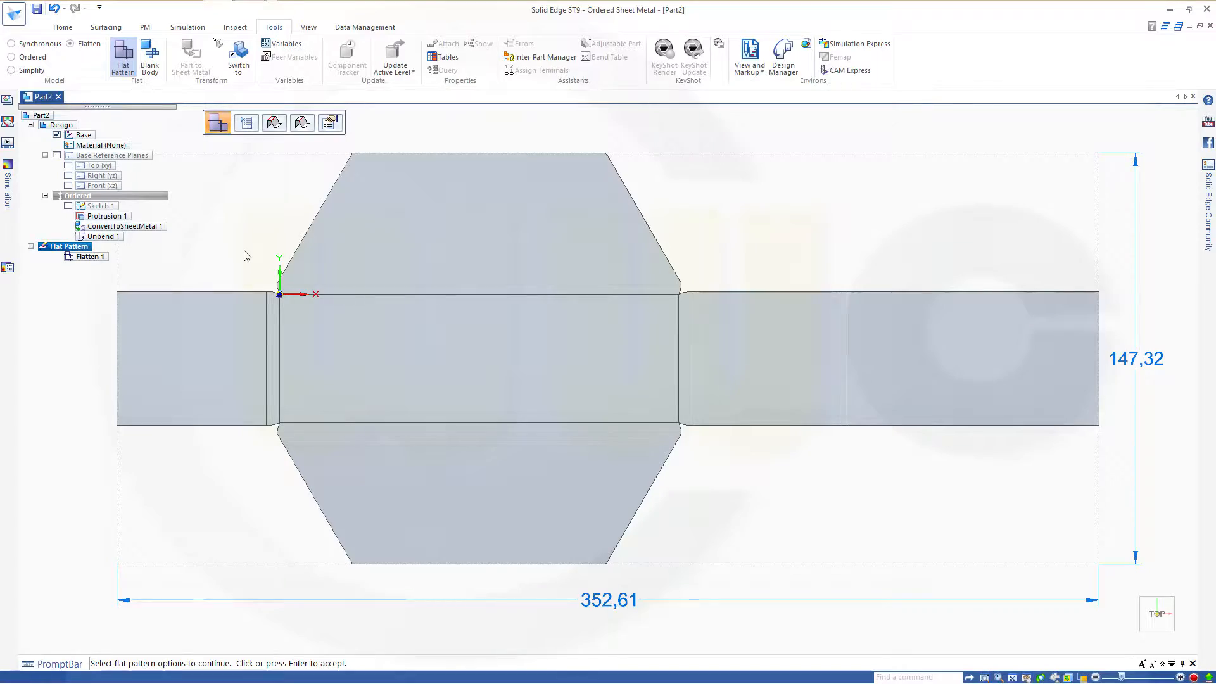
mouse_move(245, 250)
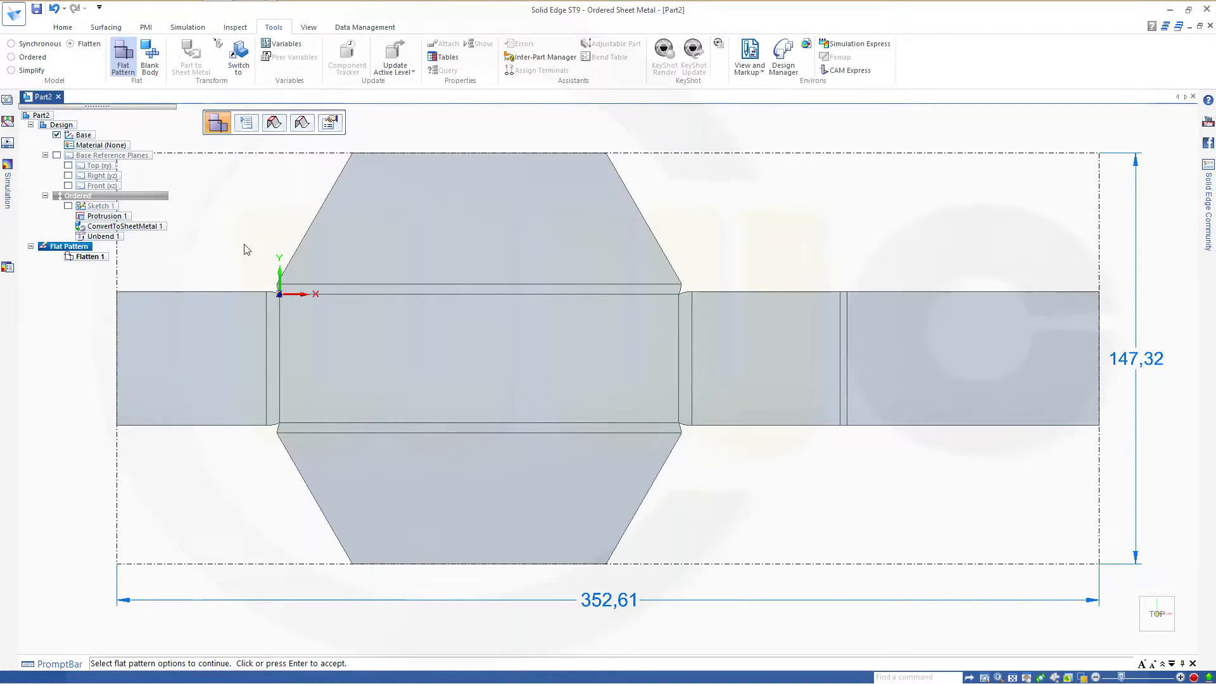